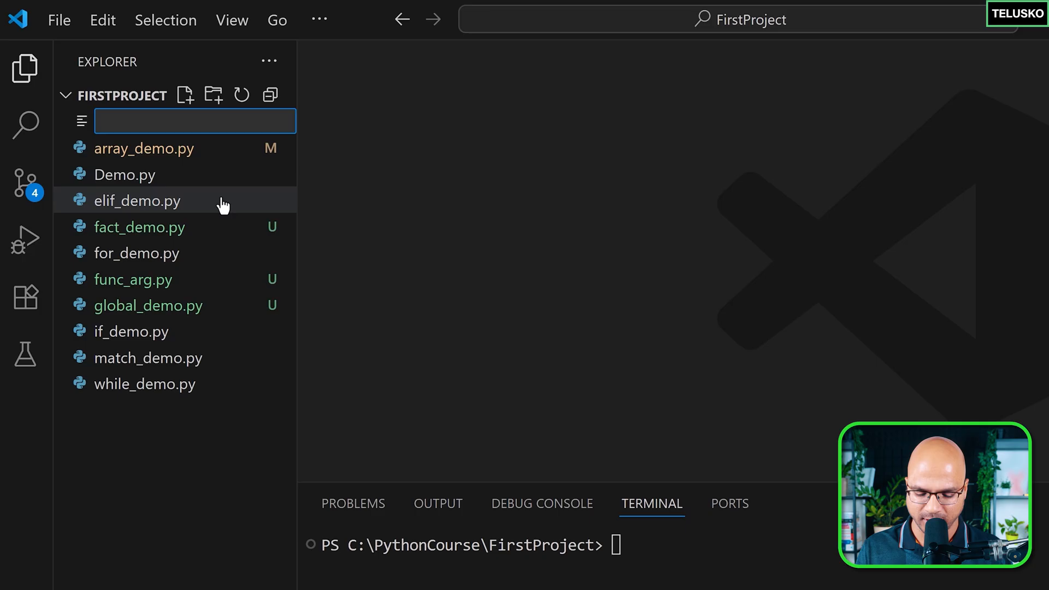
Step: Create recursion.py and write a greet() function that prints a Hello message
text(recursion)
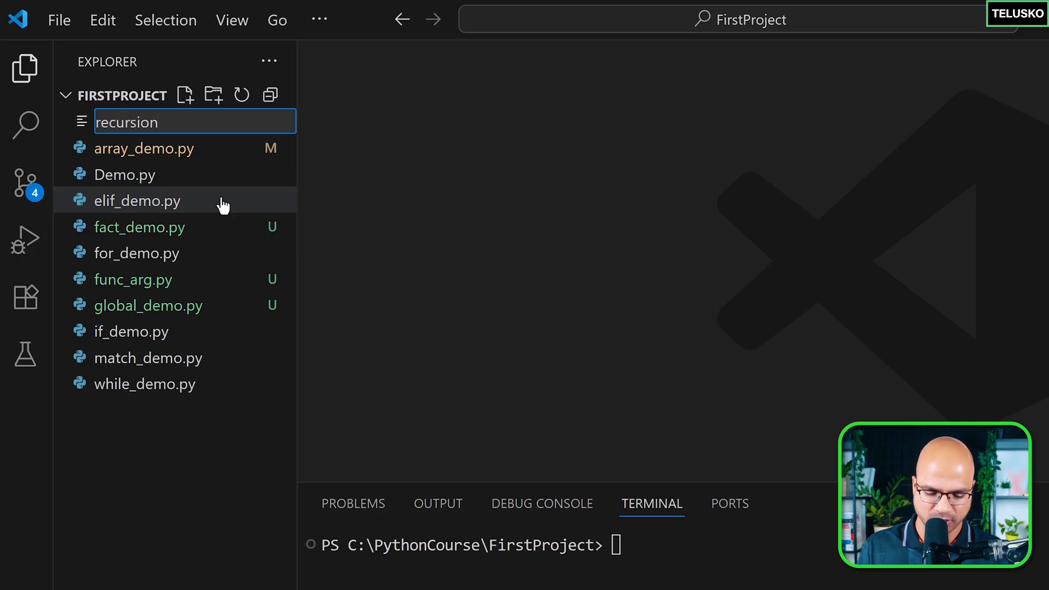
key(Enter)
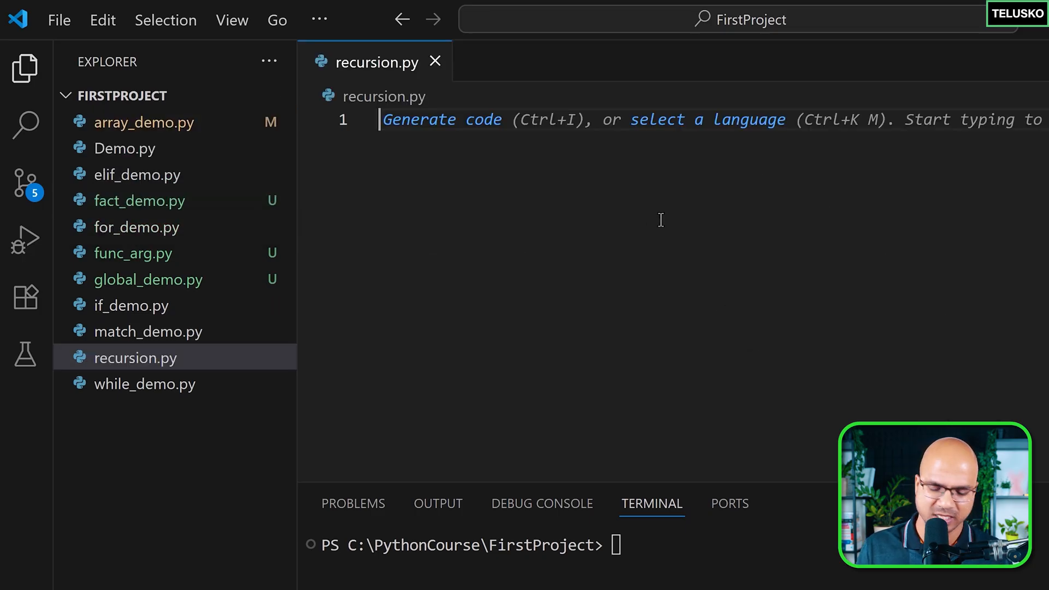
text(d)
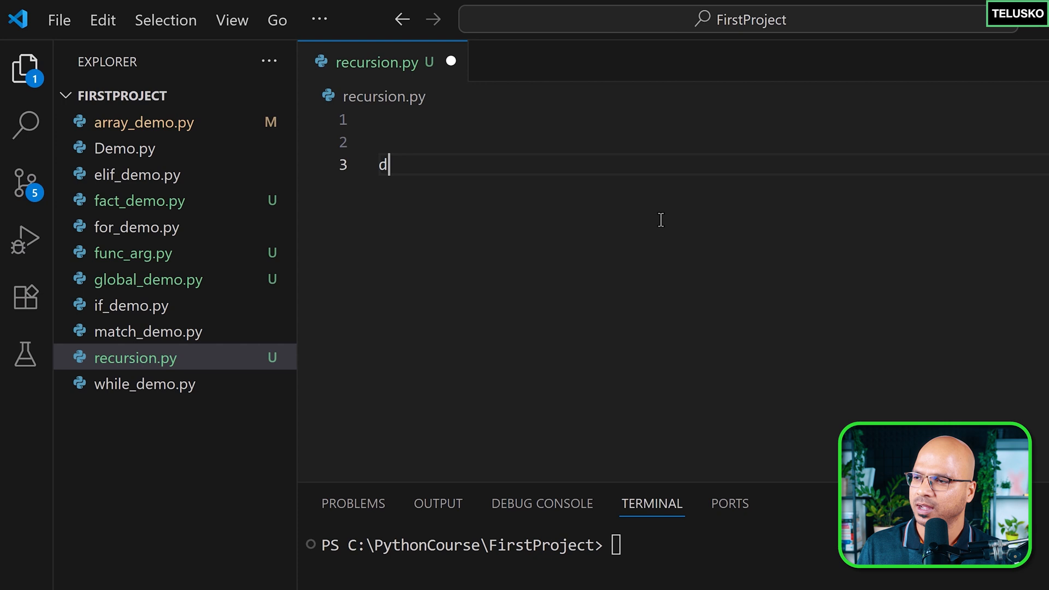
text(ef greet():)
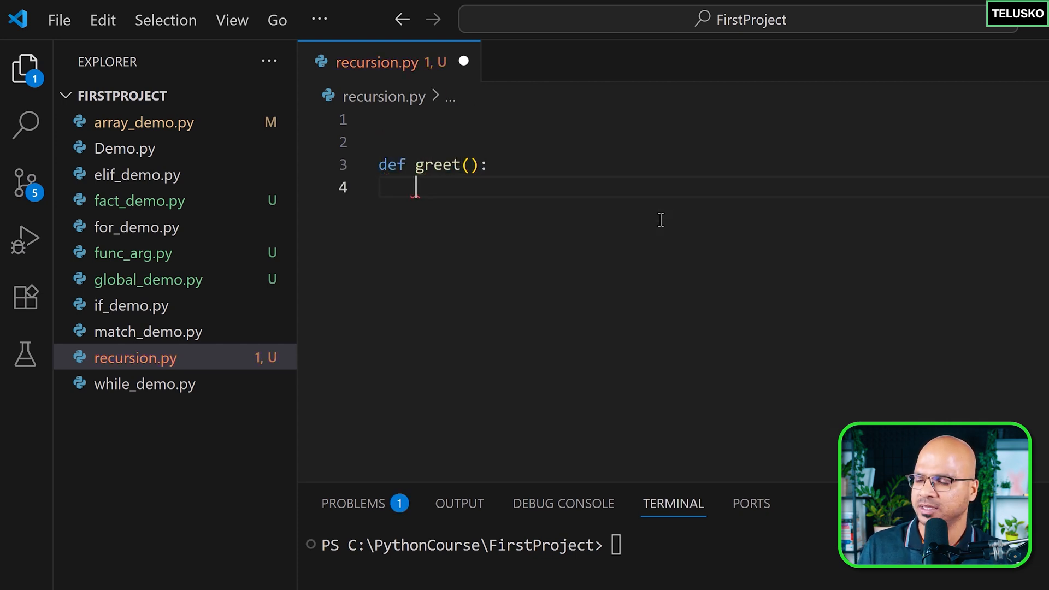
text(print("Hello, World!"))
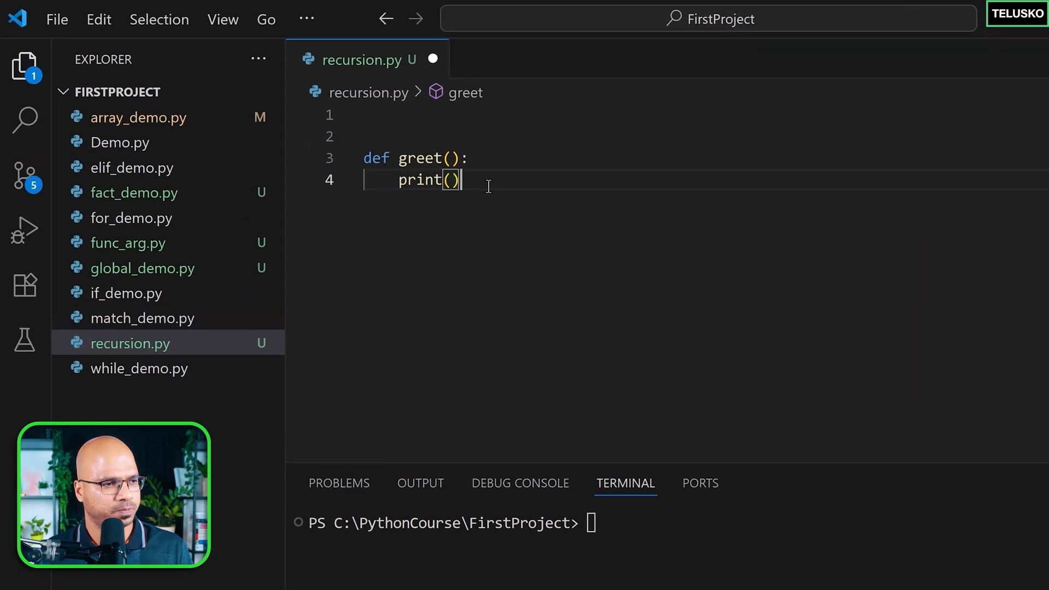
text("HE")
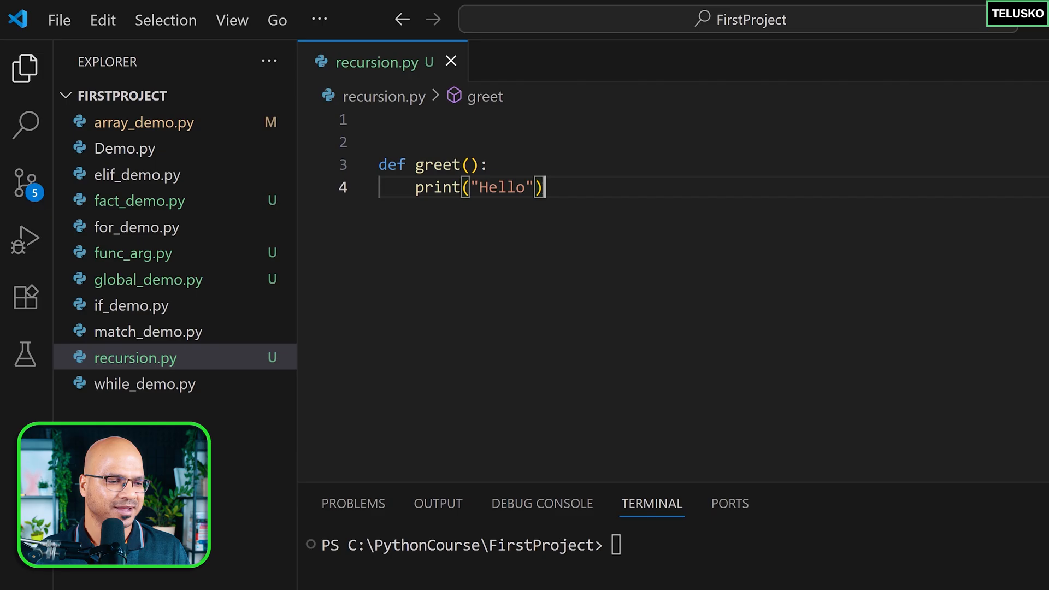
Step: Run python recursion.py in the terminal
text(pyt)
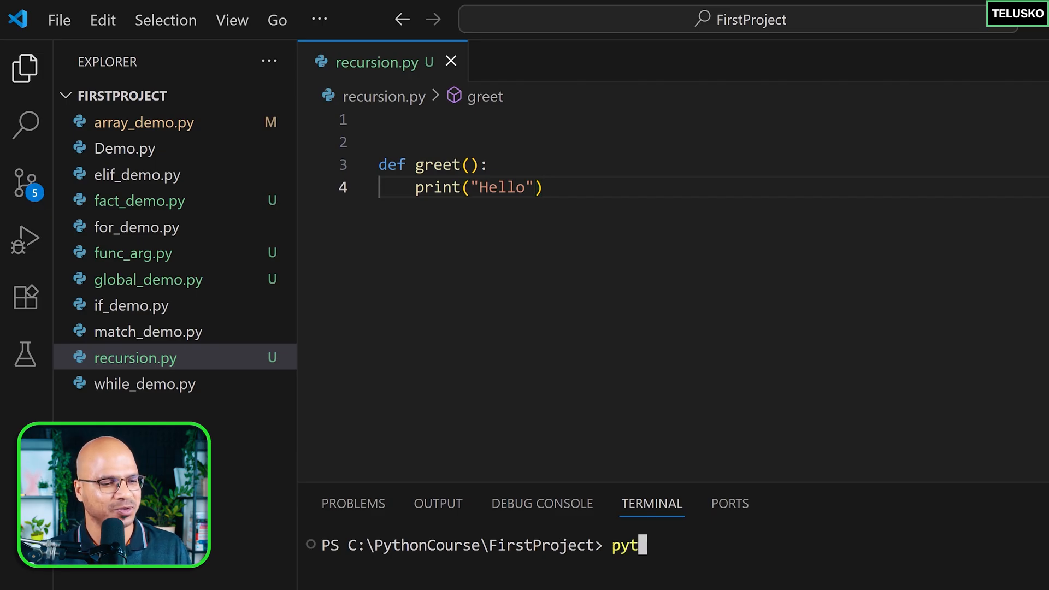
text(hon recursi)
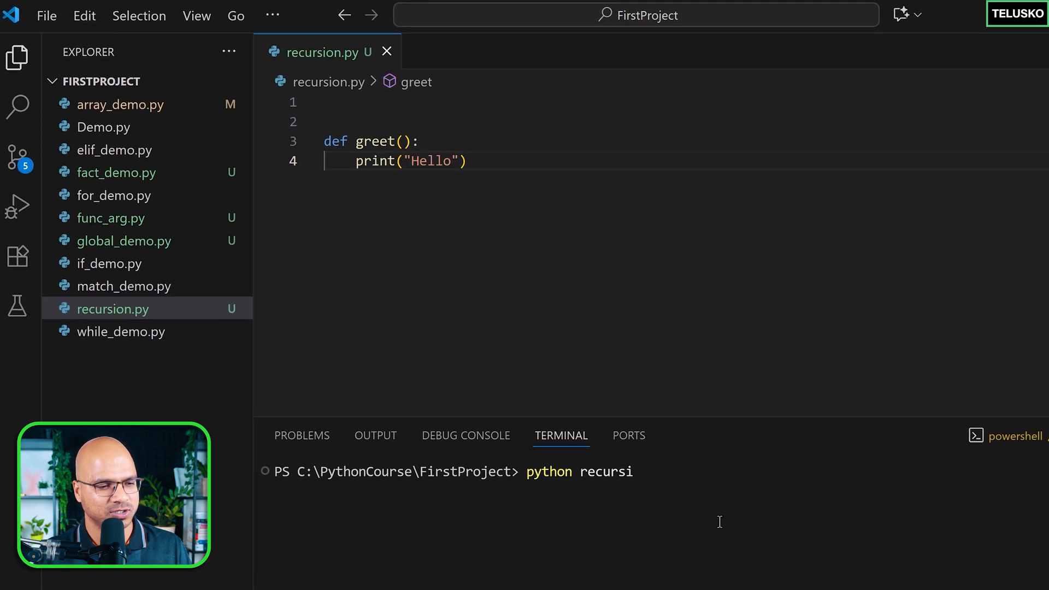
text(on)
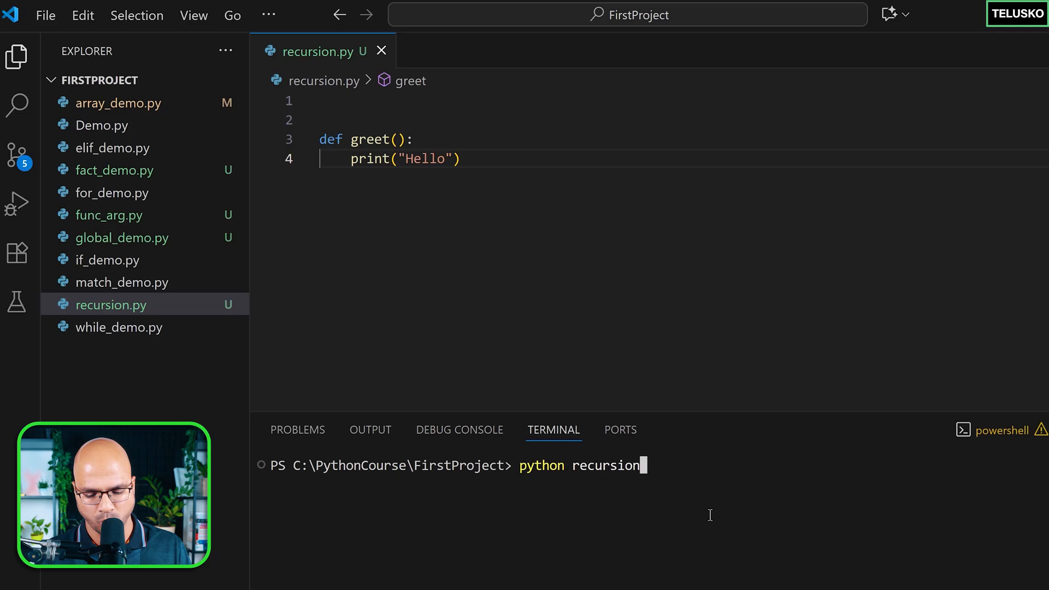
key(Enter)
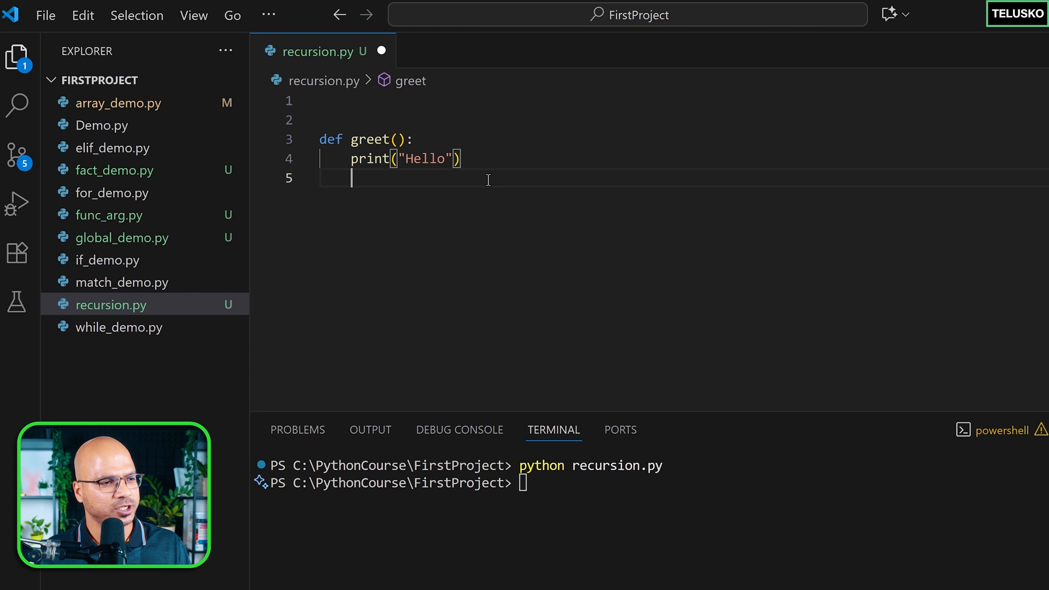
Step: Add a greet() call below the function, clear the terminal, and rerun to print Hello
key(Enter)
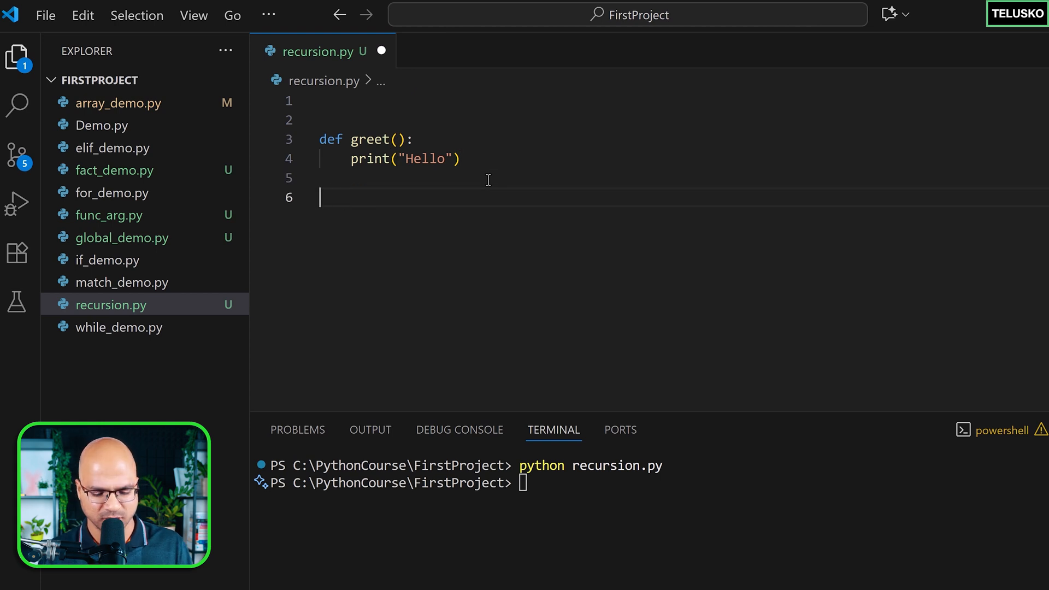
text(greet())
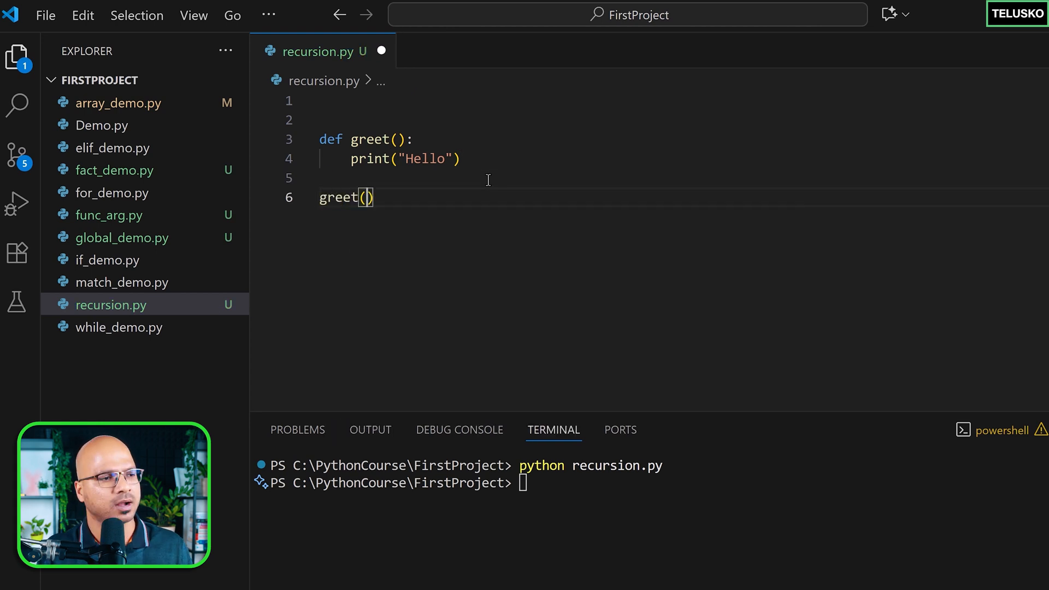
text(clear)
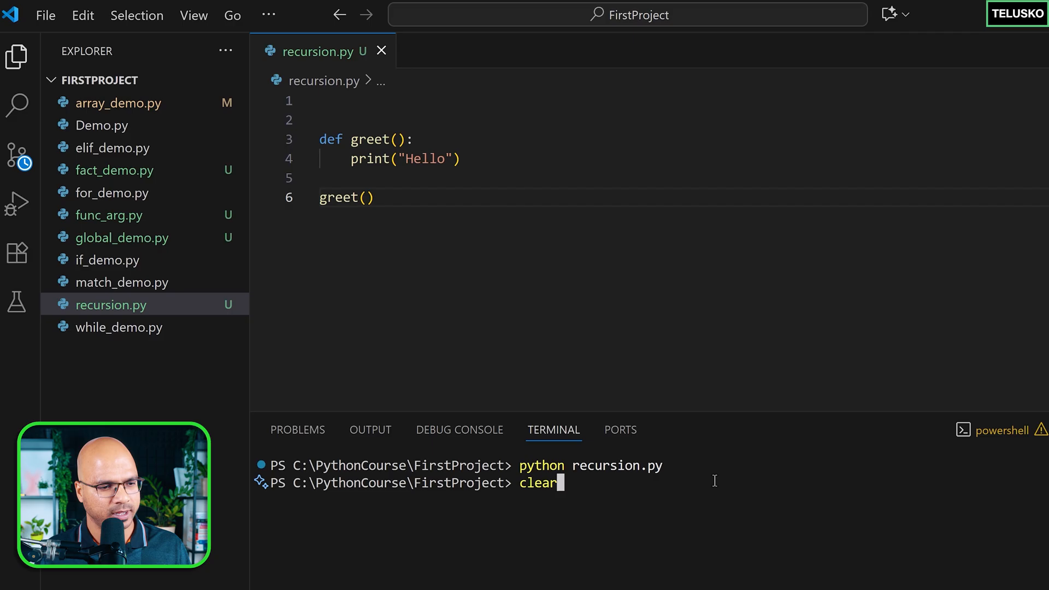
key(Enter)
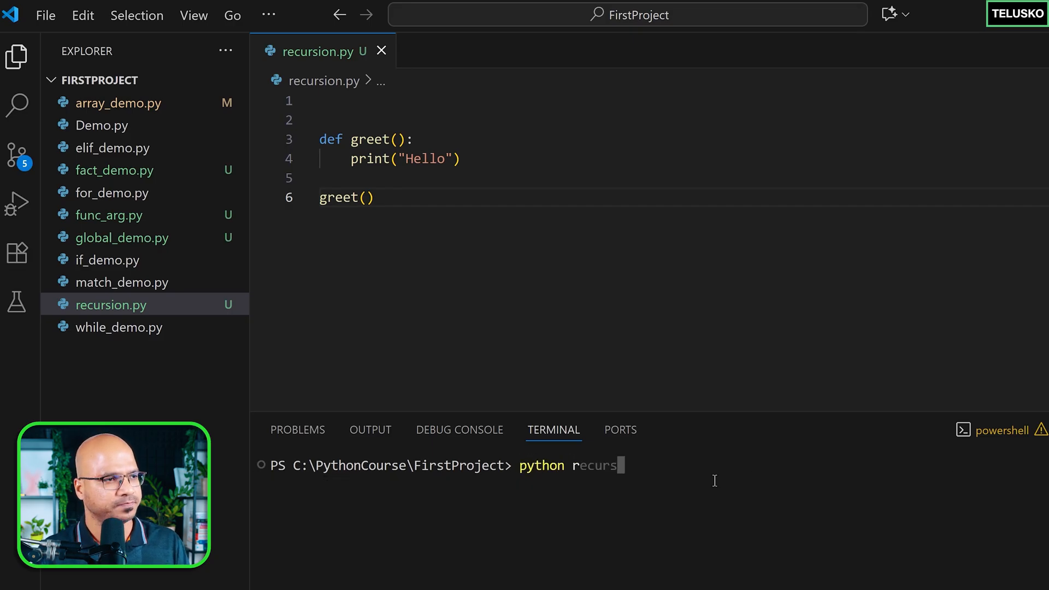
key(Enter)
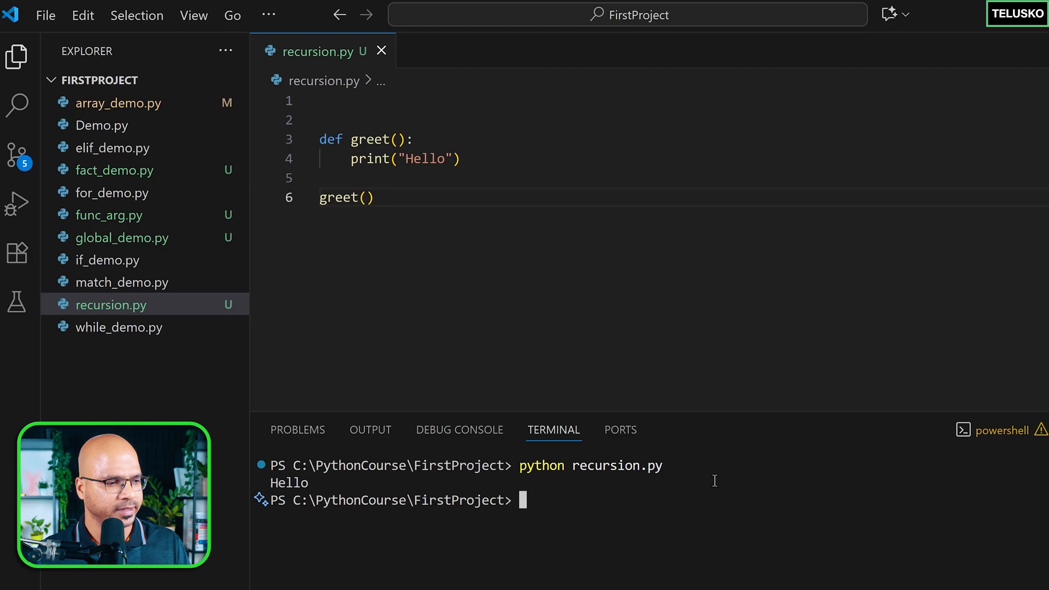
double_click(289, 482)
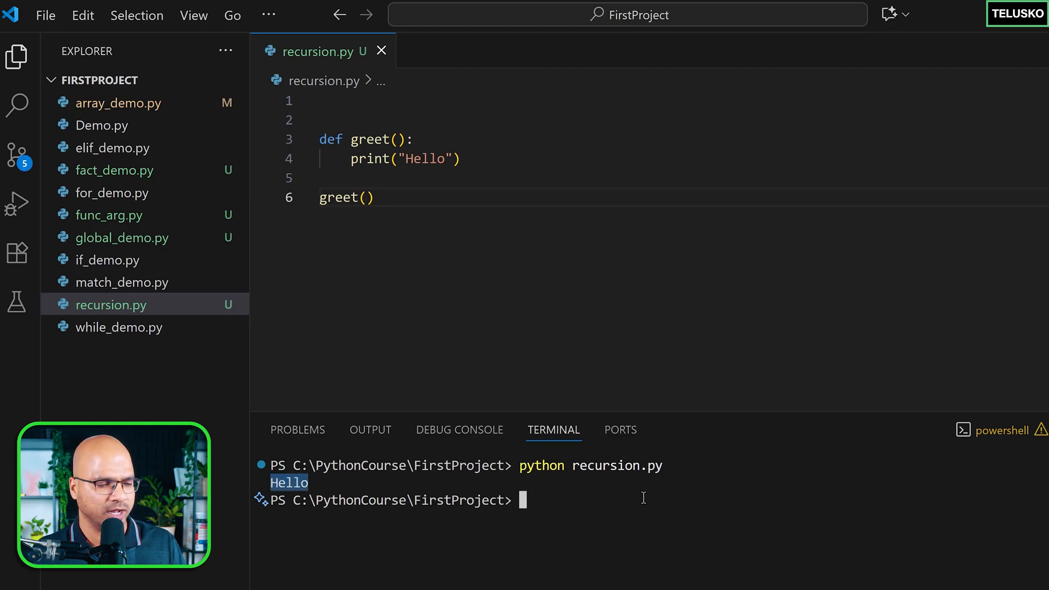
mouse_move(426, 268)
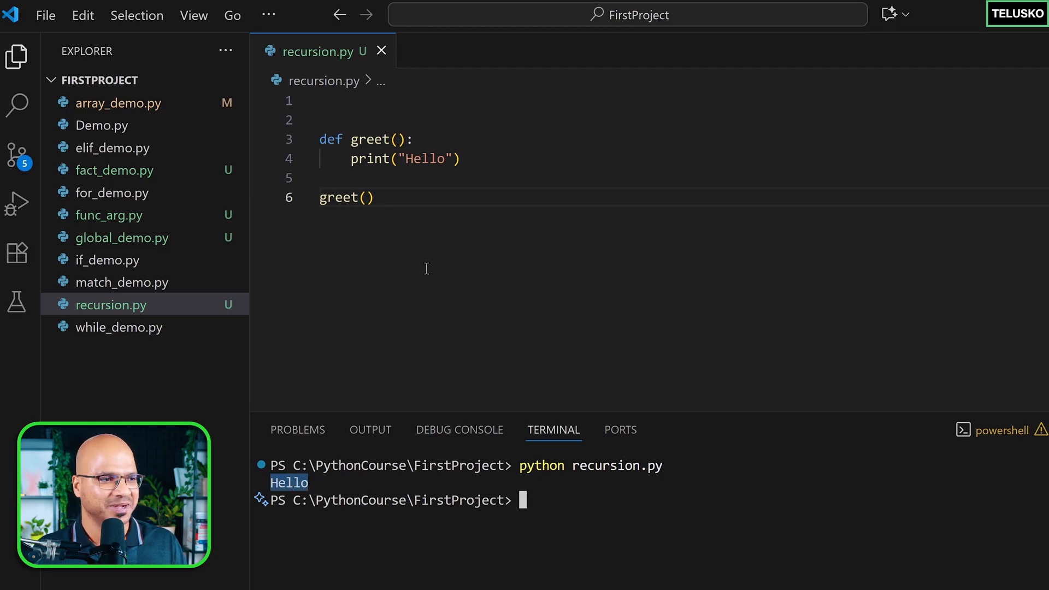
click(407, 197)
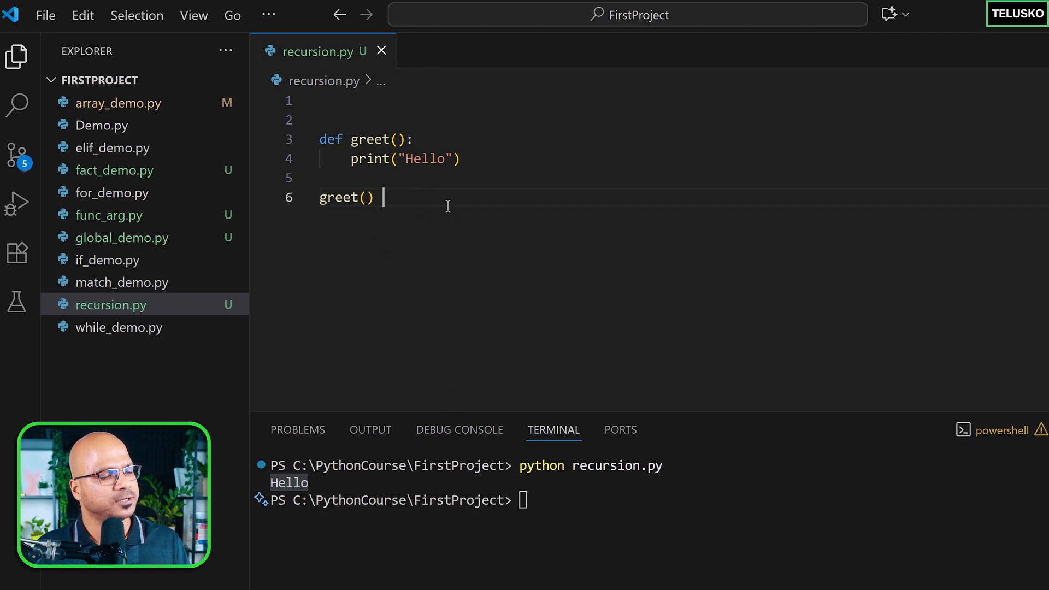
Step: Call greet() inside greet and run recursion.py until RecursionError appears
text(gt)
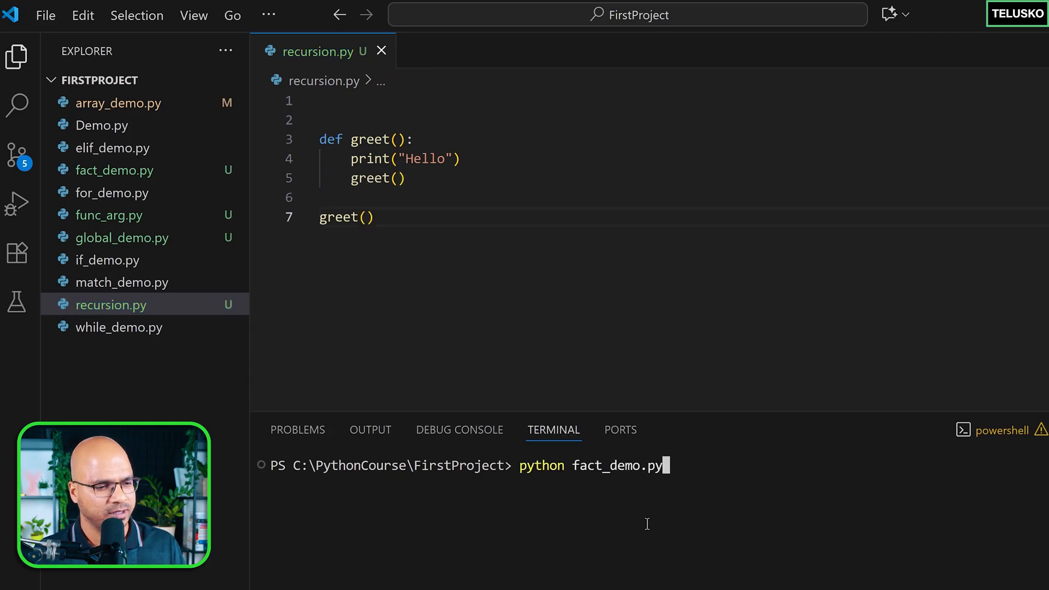
text(recursion.py)
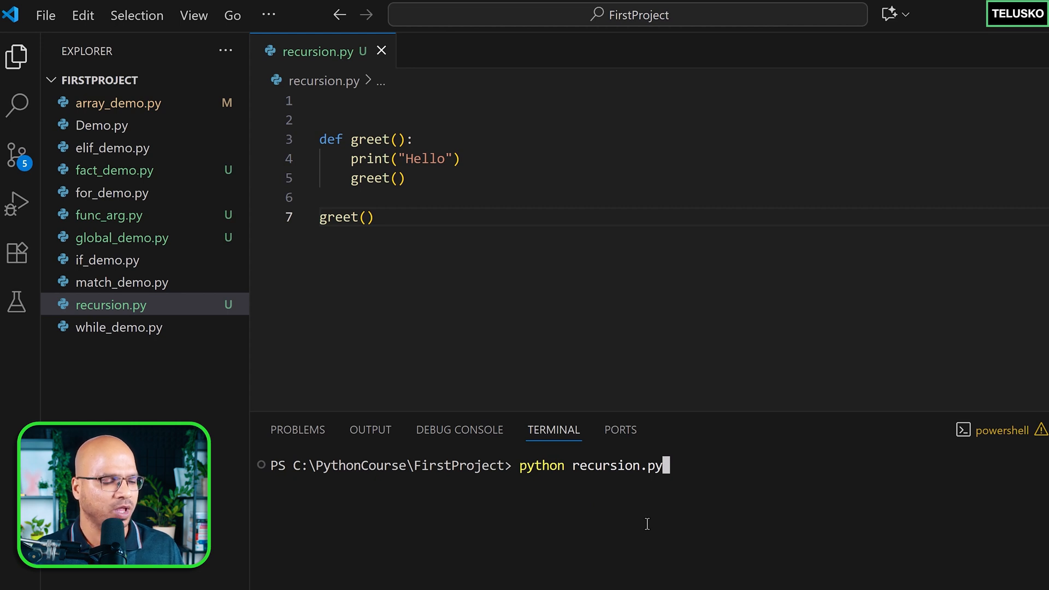
click(370, 139)
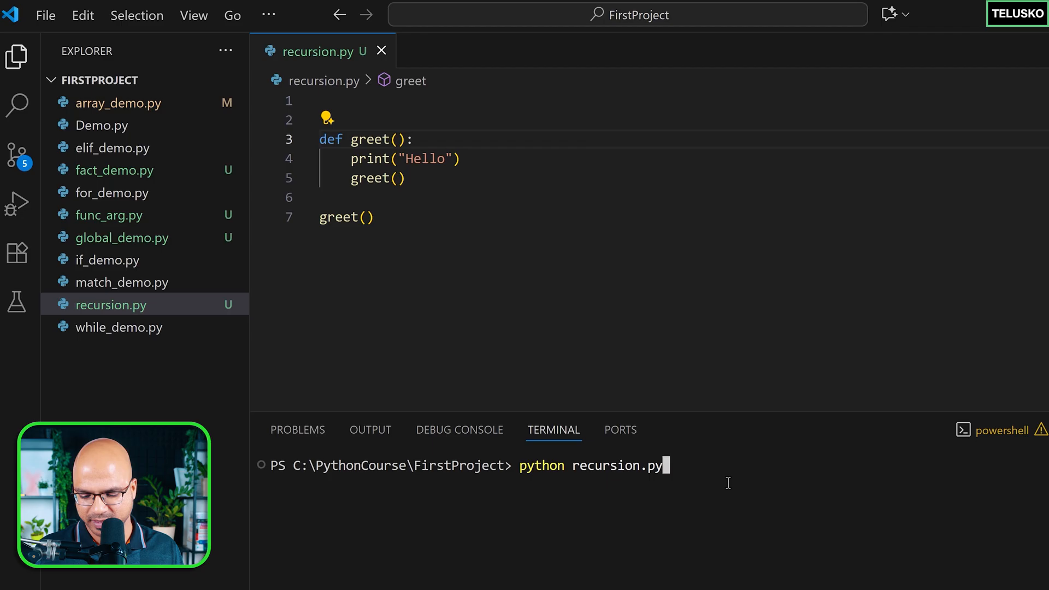
key(Enter)
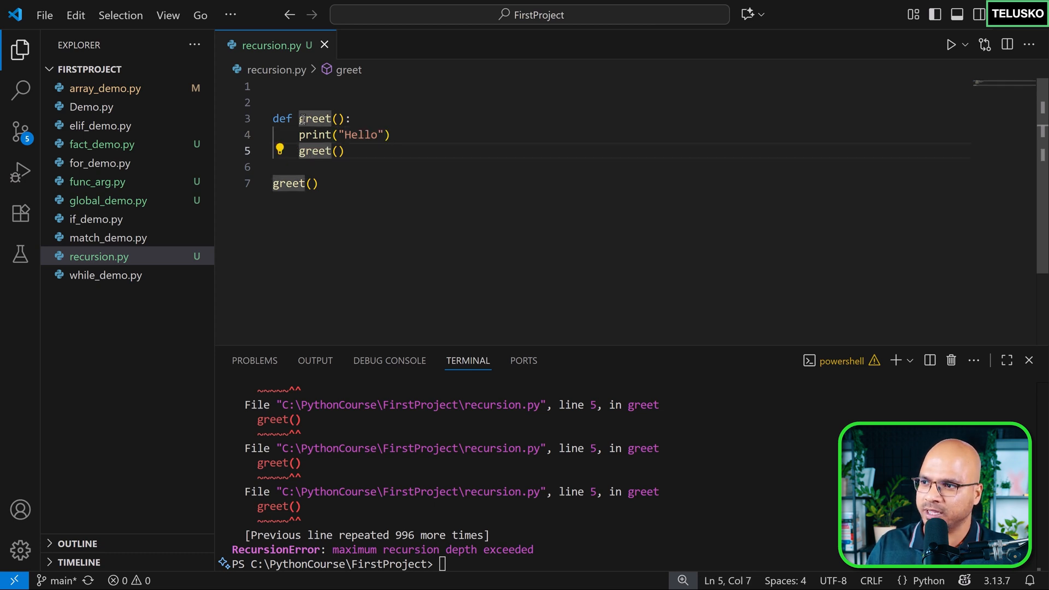
Step: Place the cursor at the def greet line to make room above it
click(360, 135)
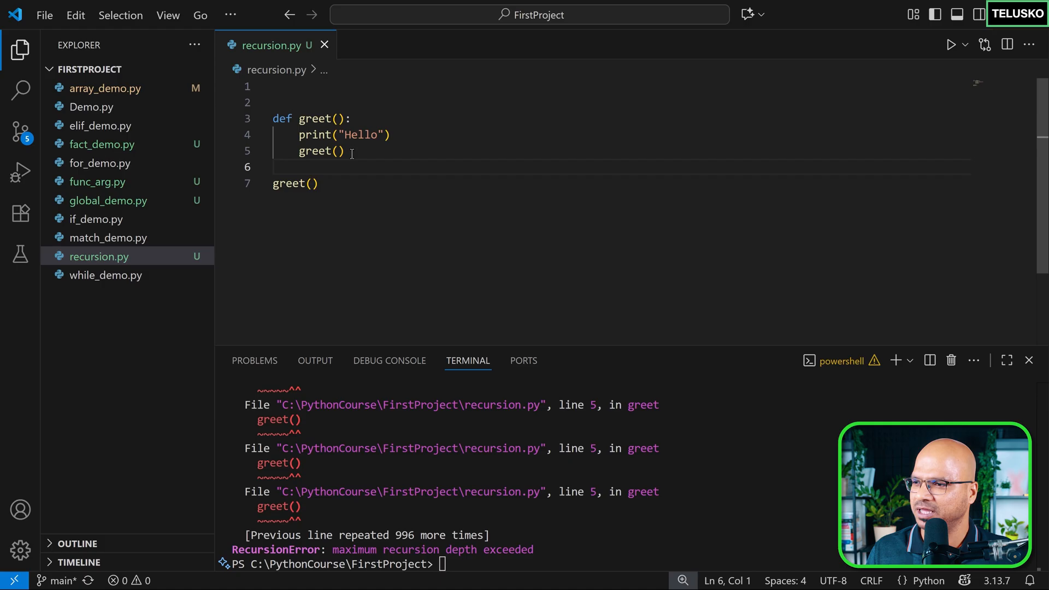
click(315, 119)
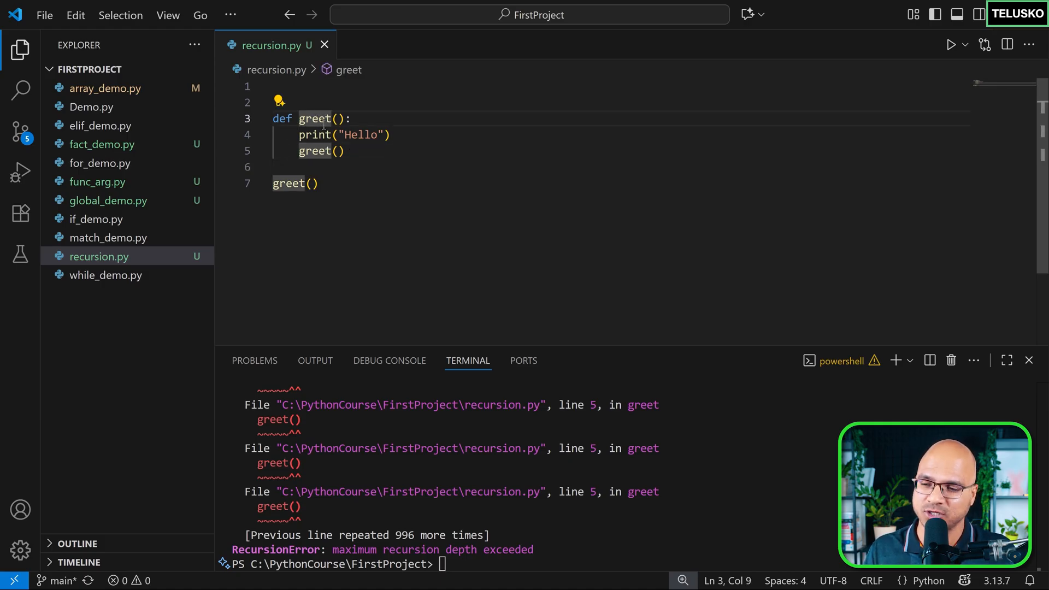
mouse_move(507, 273)
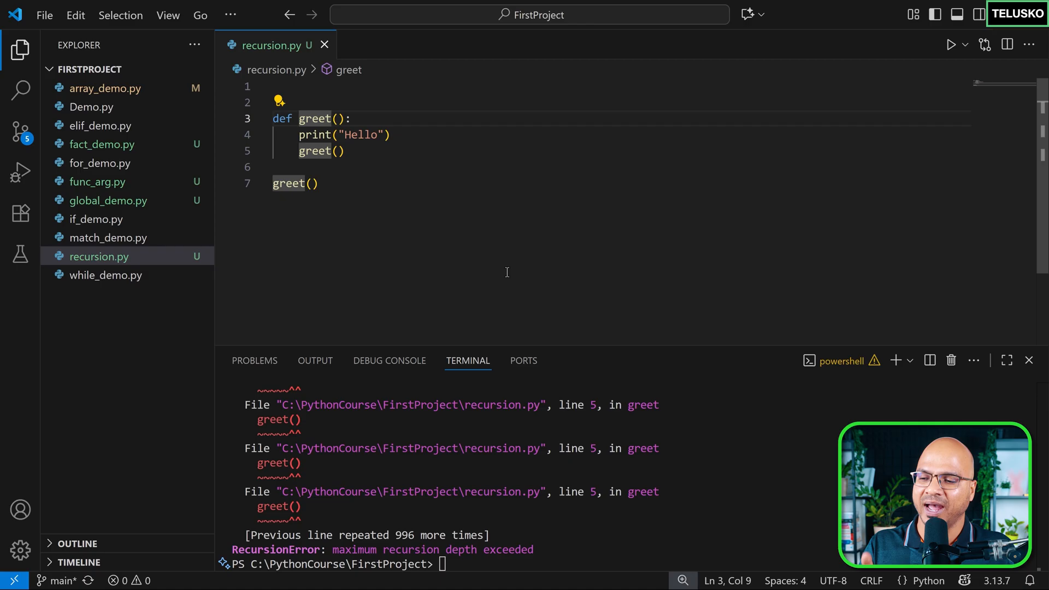
mouse_move(476, 216)
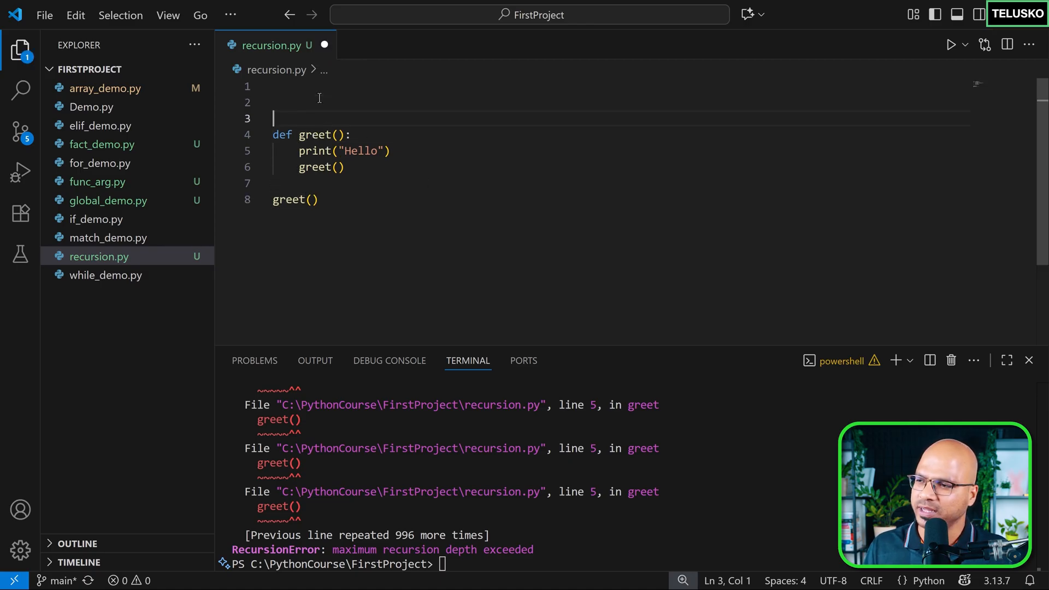
Step: Import sys, print sys.getrecursionlimit(), and comment out the greet() call
text(import)
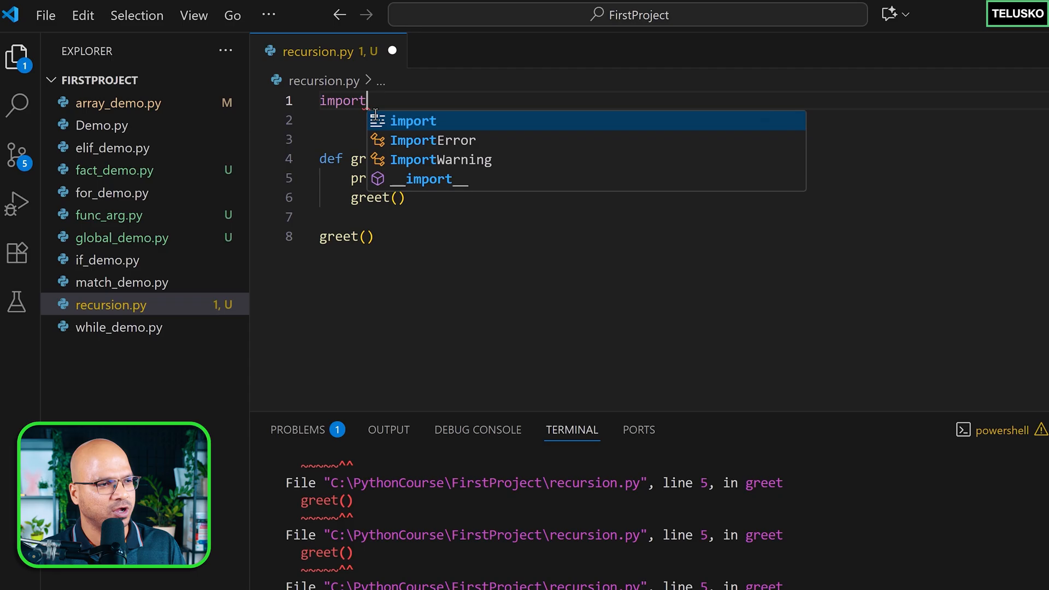
text(sys)
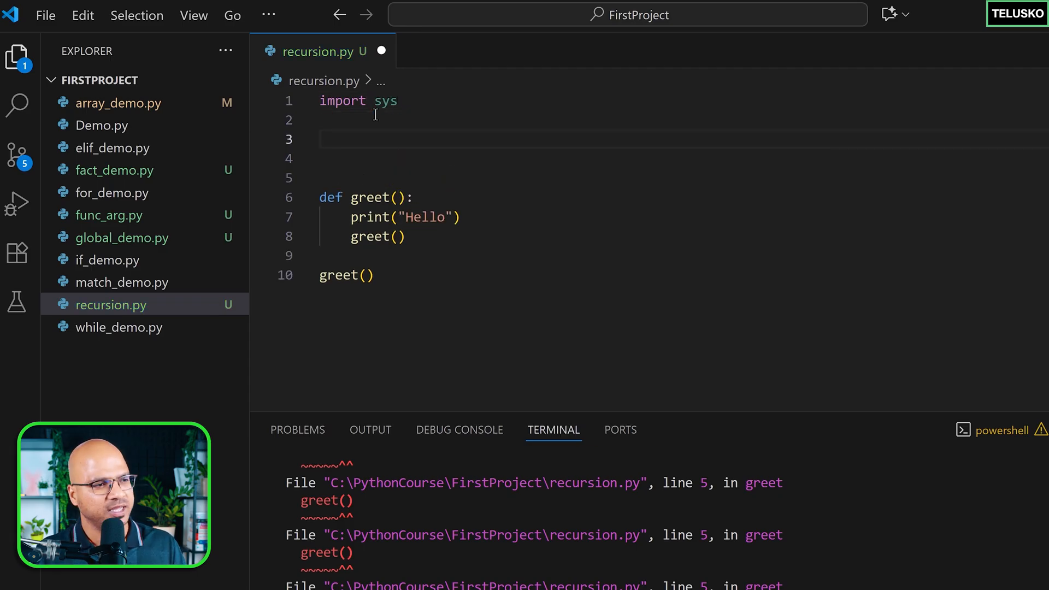
text(sys.getrecursionlimit)
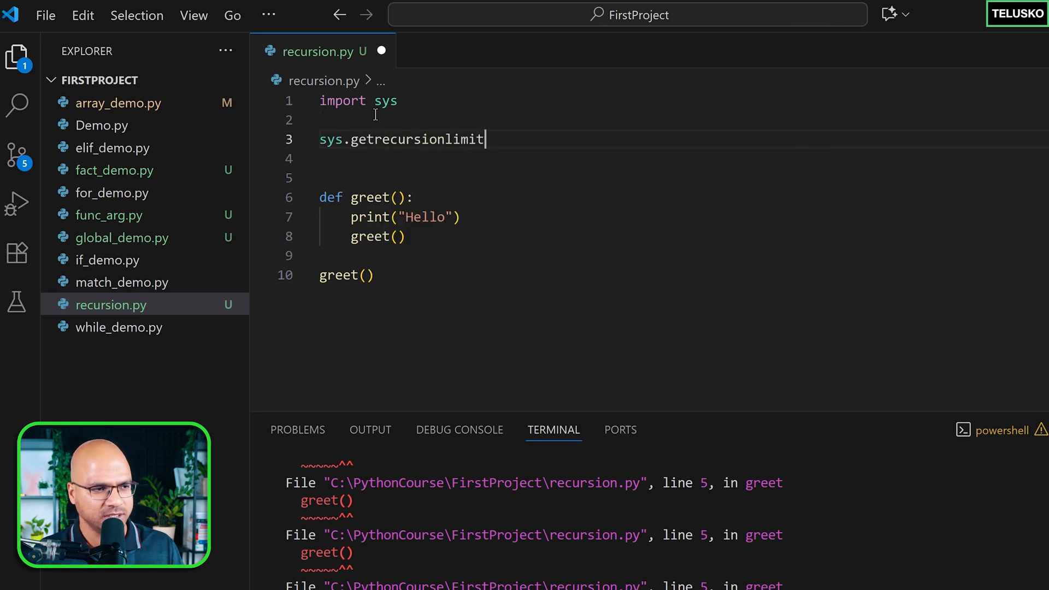
text(())
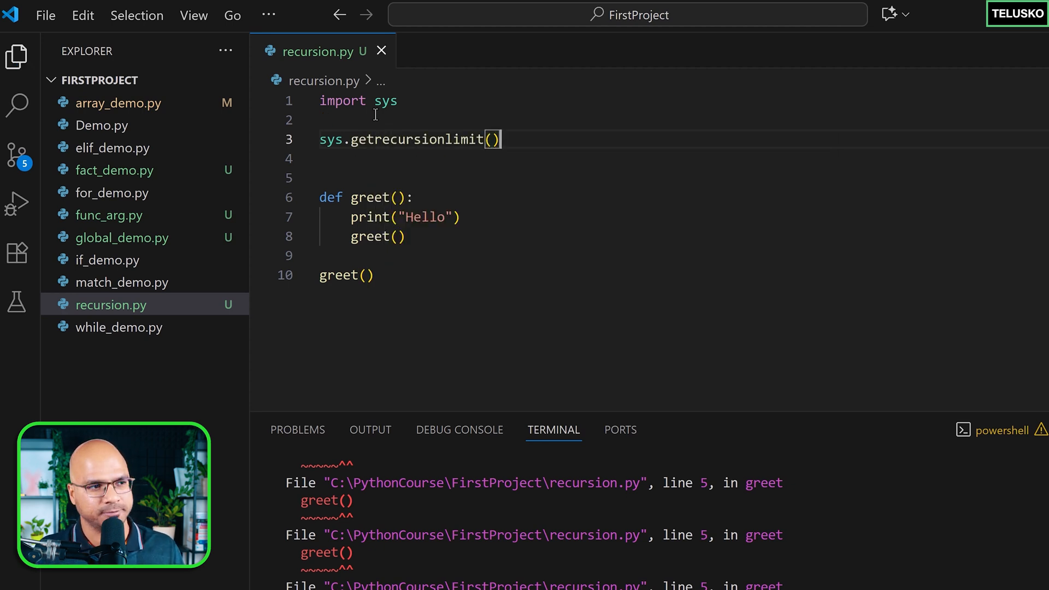
text(print()
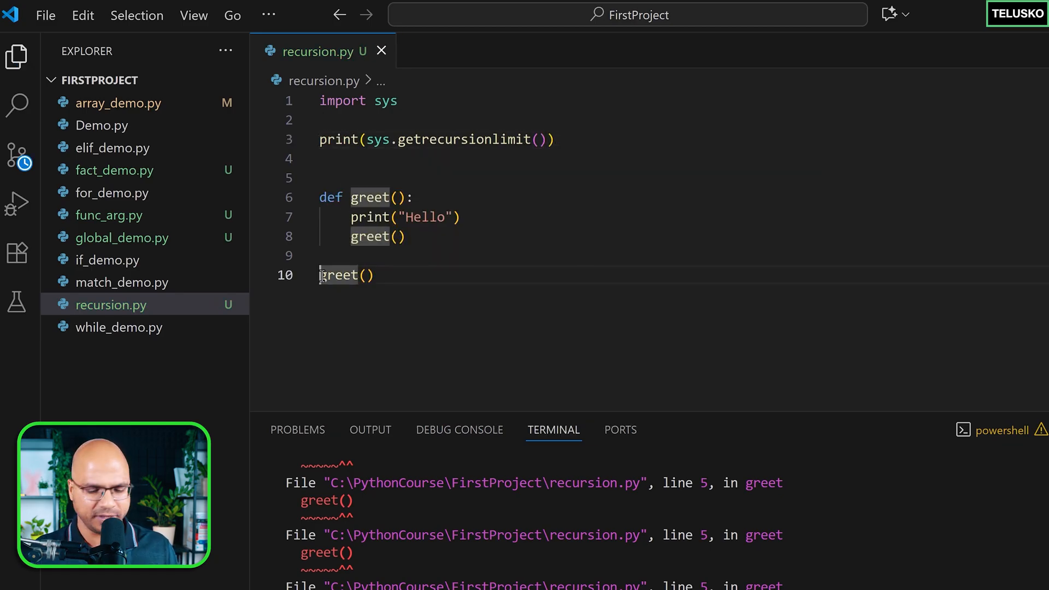
text(#)
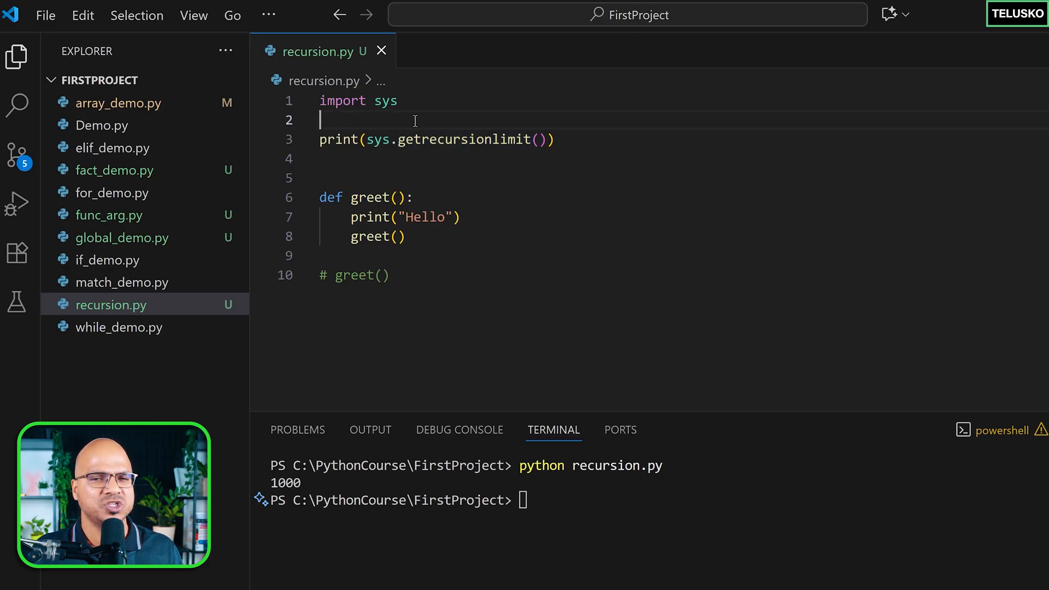
Step: Add sys.setrecursionlimit(10000) below the sys import and rerun the script
key(Enter)
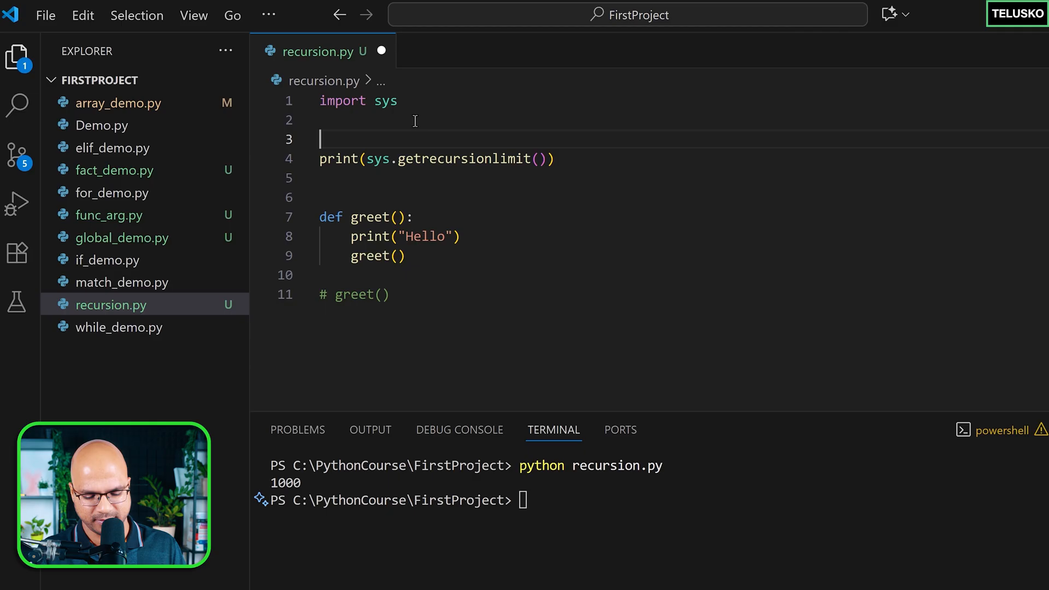
text(sys.set)
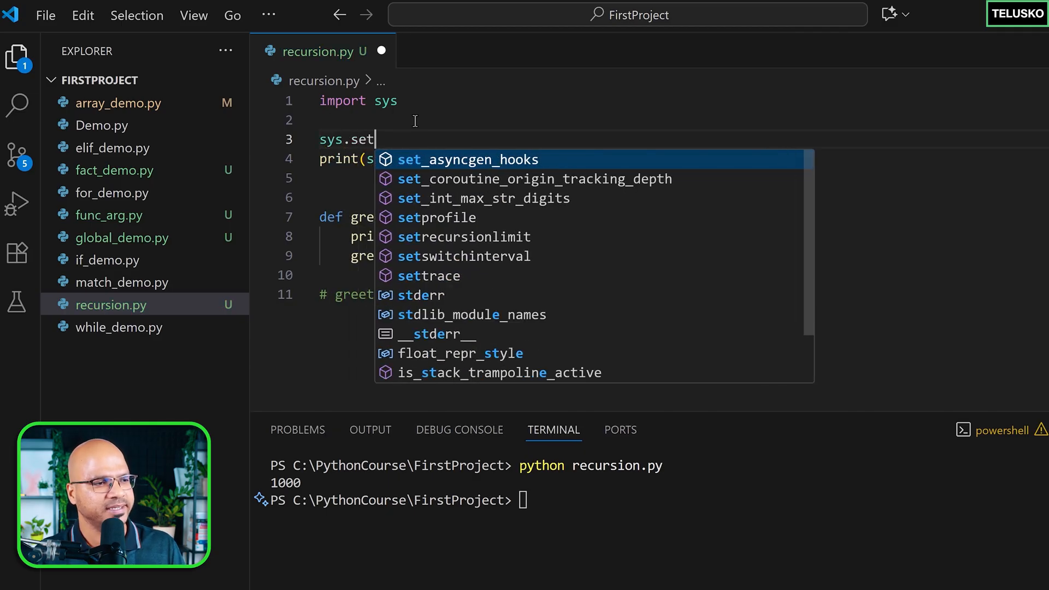
click(463, 237)
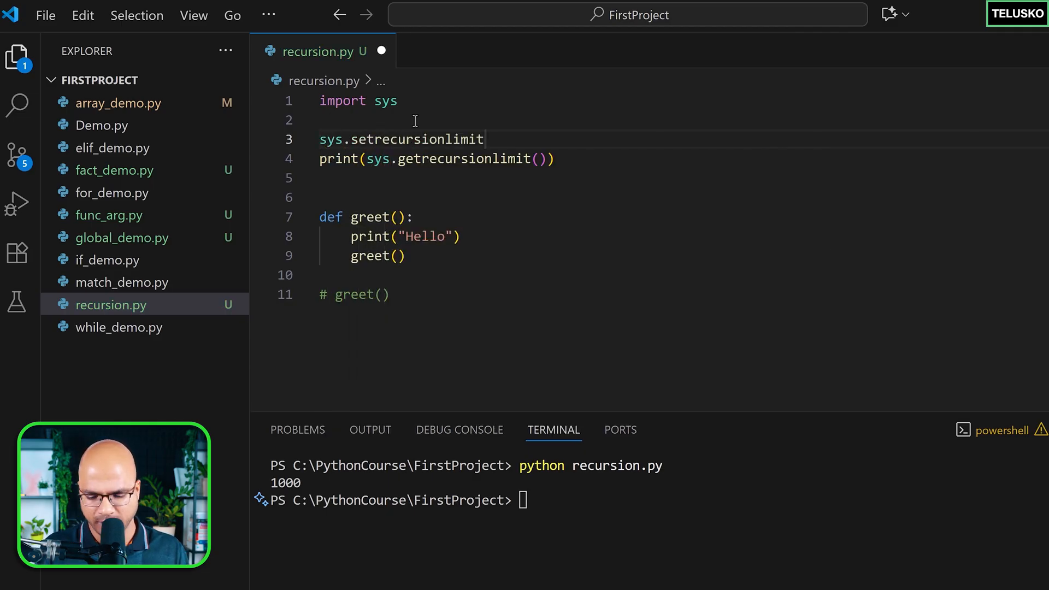
text(())
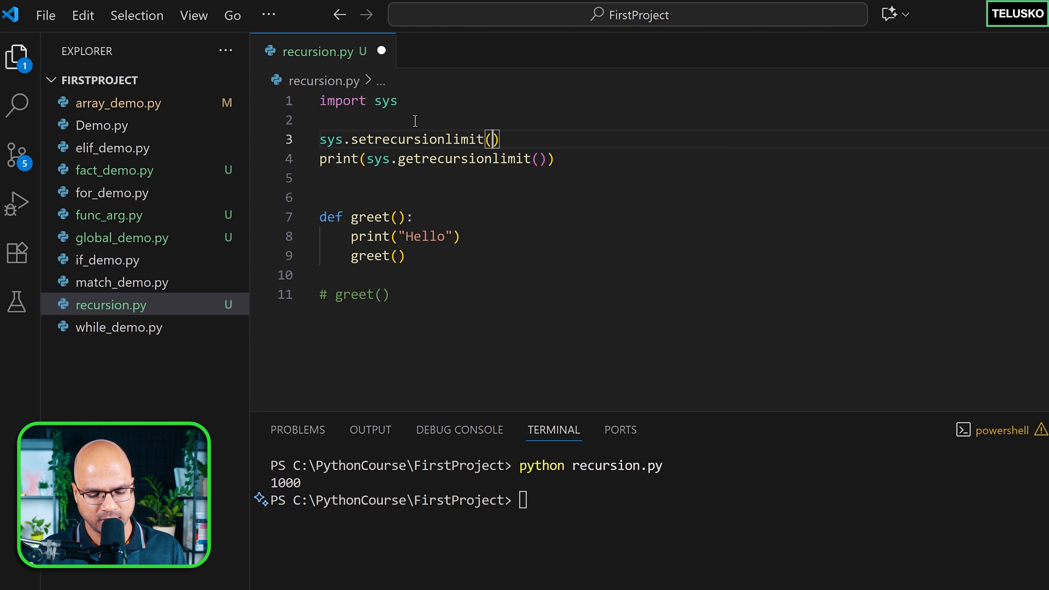
text(1000)
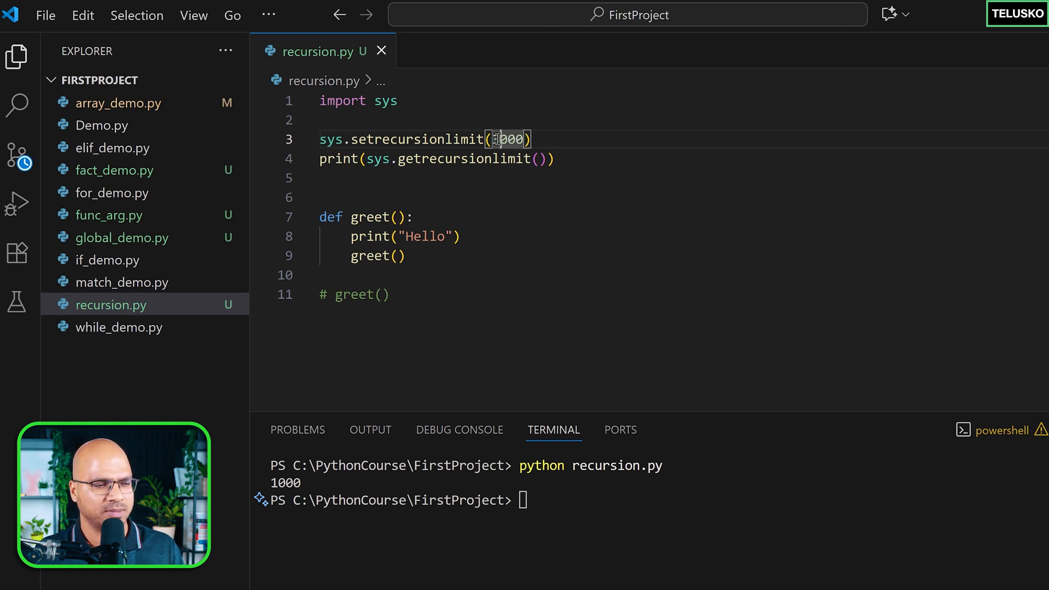
text(10000)
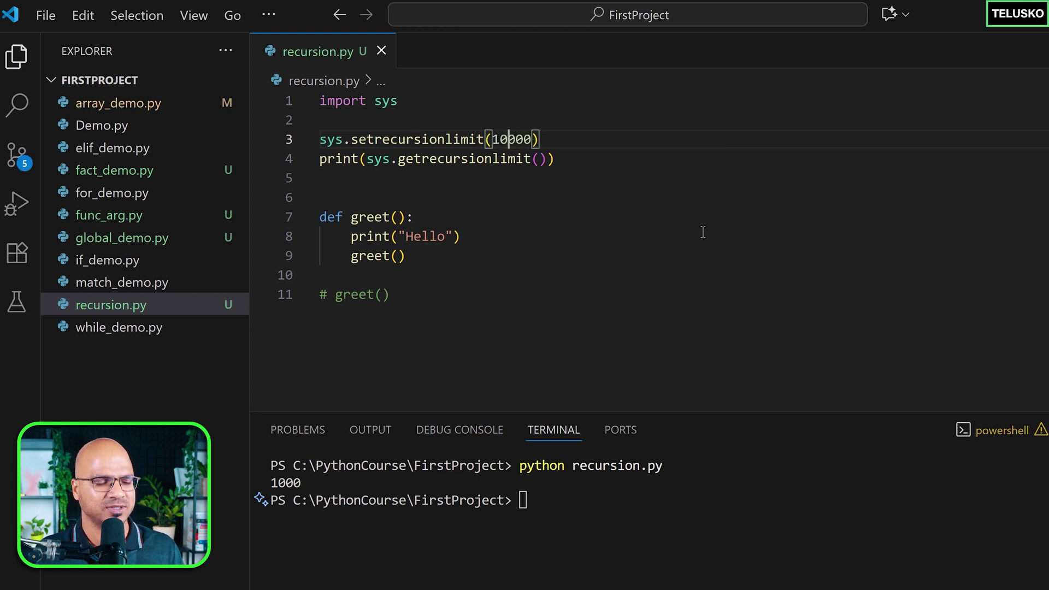
mouse_move(689, 245)
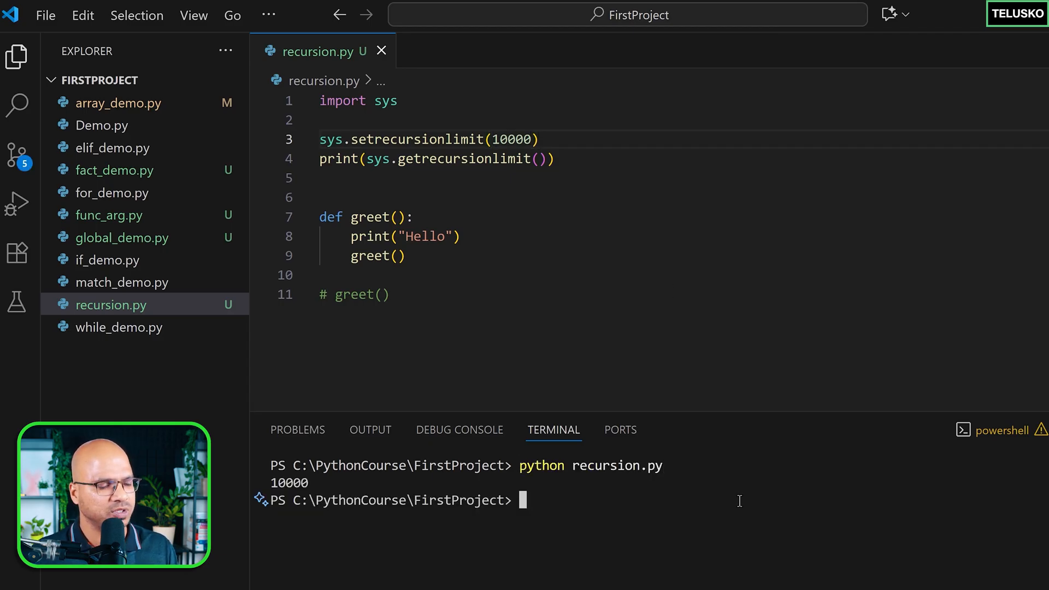
double_click(510, 139)
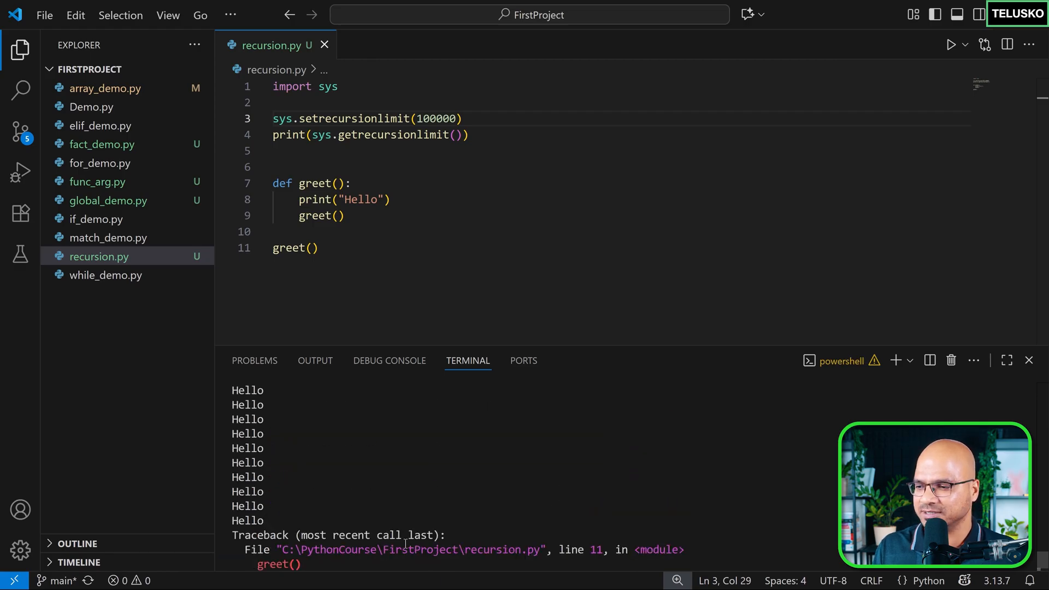
Step: Scroll the terminal output to inspect the RecursionError from the 100000-limit run
scroll(down, 3)
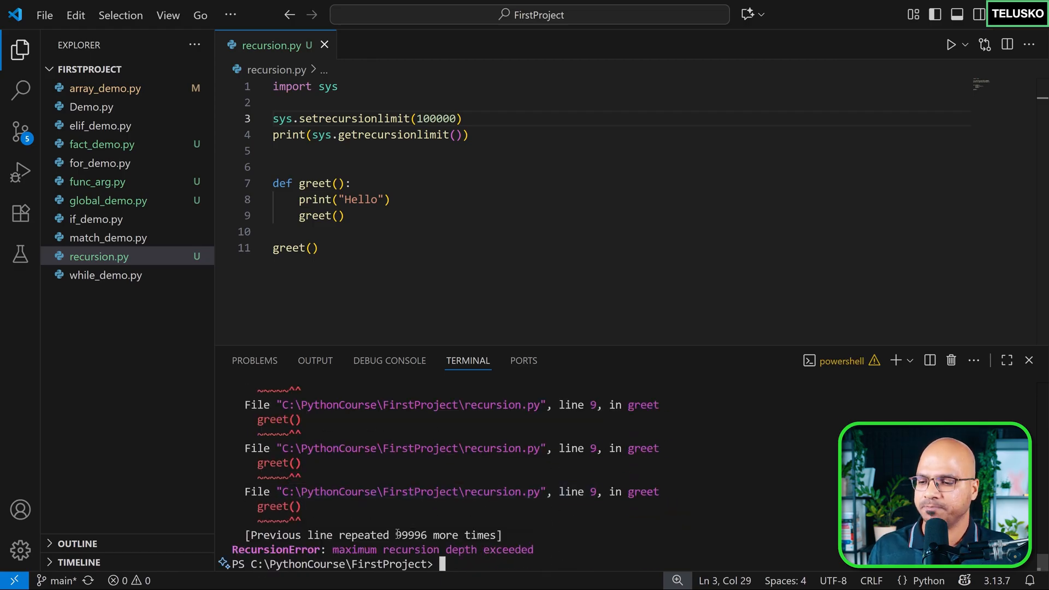
double_click(411, 534)
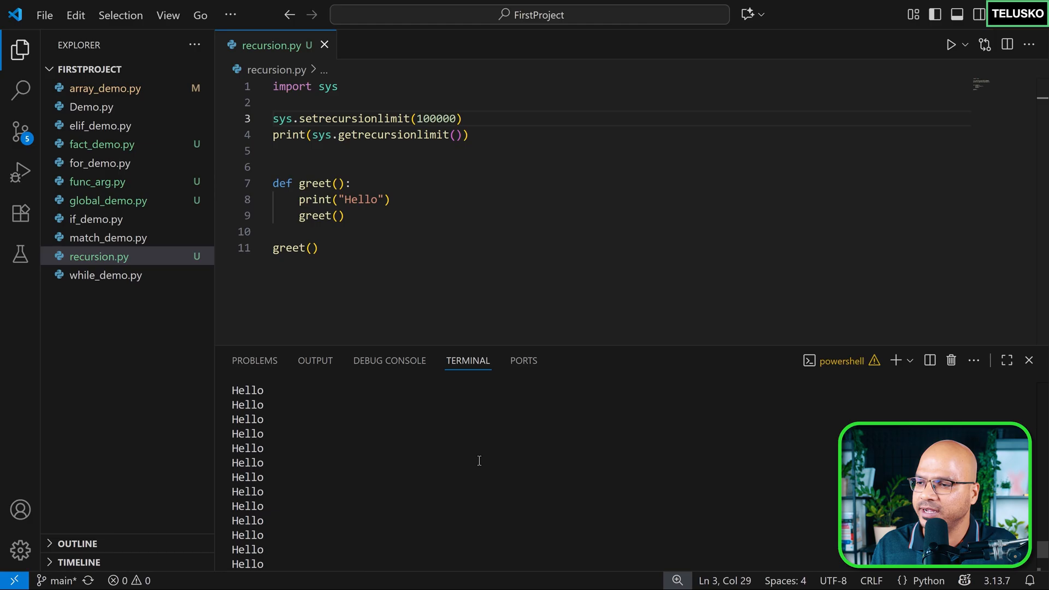
Step: Add sleep(0.02) after the Hello print and import sleep from time
click(333, 151)
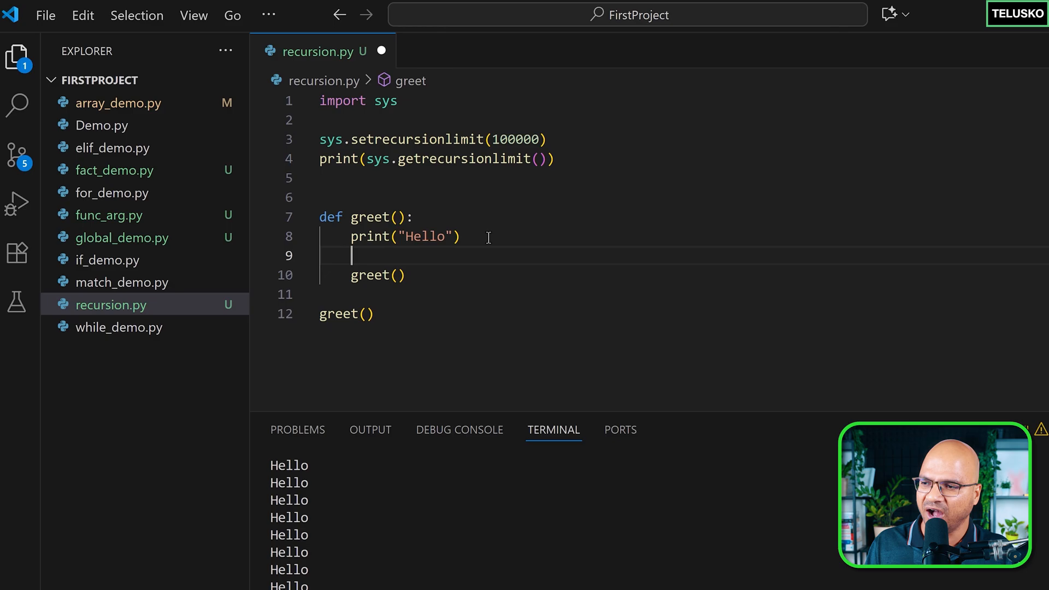
text(sleep())
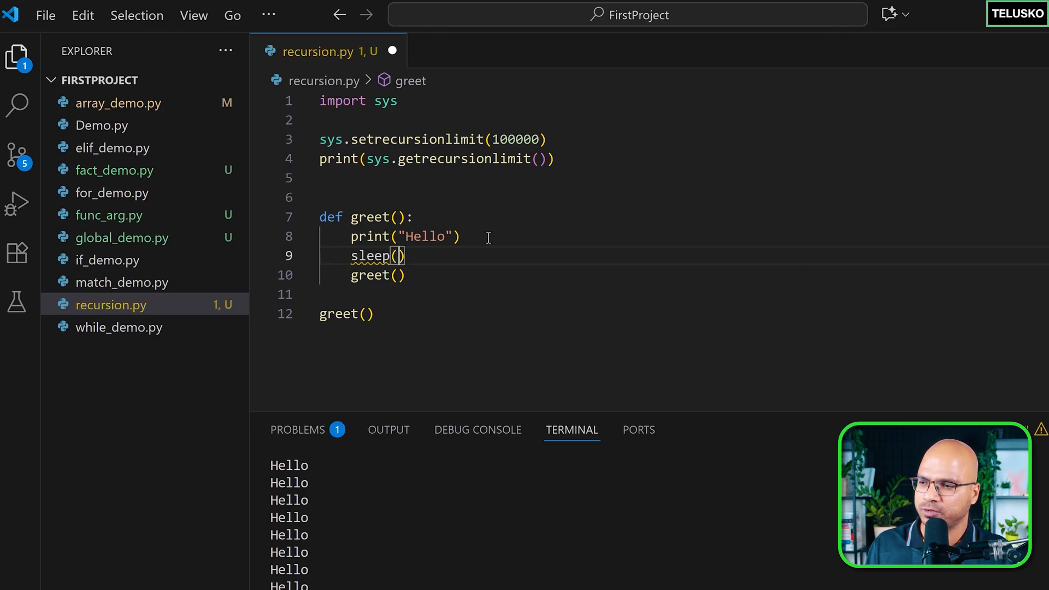
text(0.02)
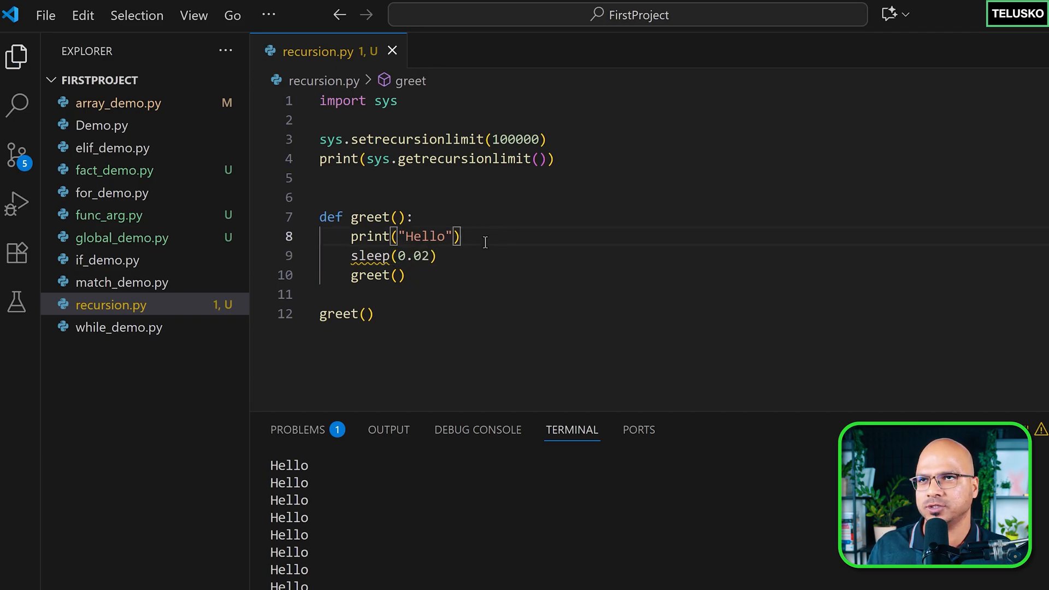
mouse_move(446, 256)
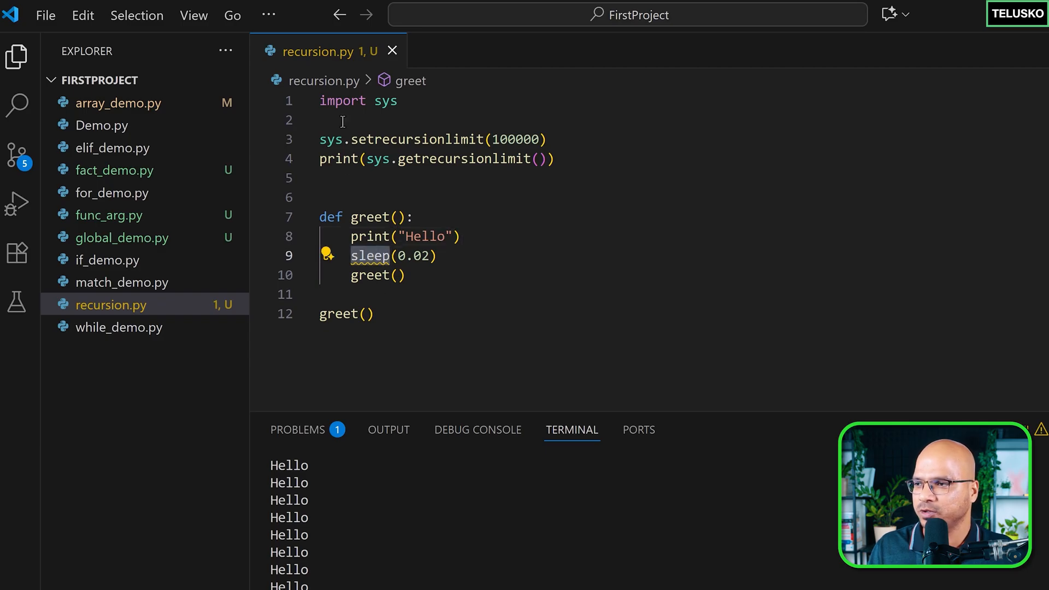
text(from)
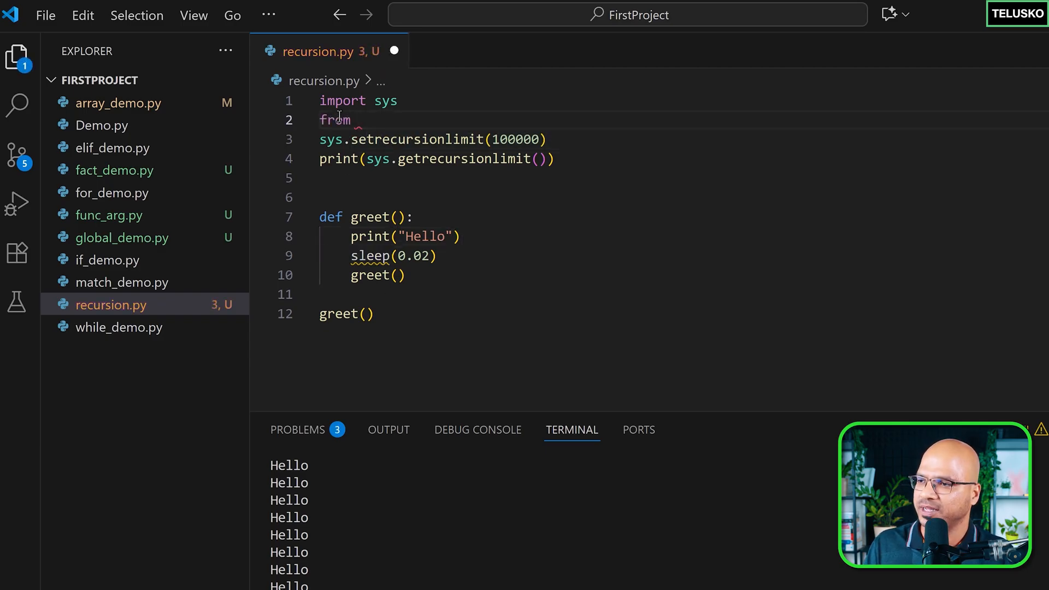
text(time import sleep)
text(python recursion.py)
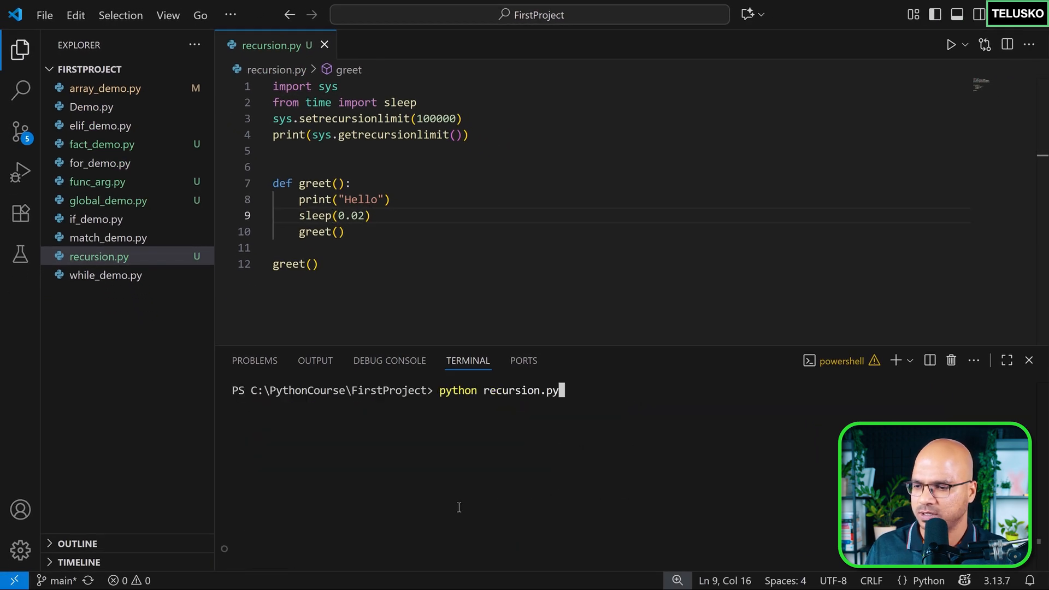
Step: Run the slowed script, then stop it with Ctrl+C
key(Enter)
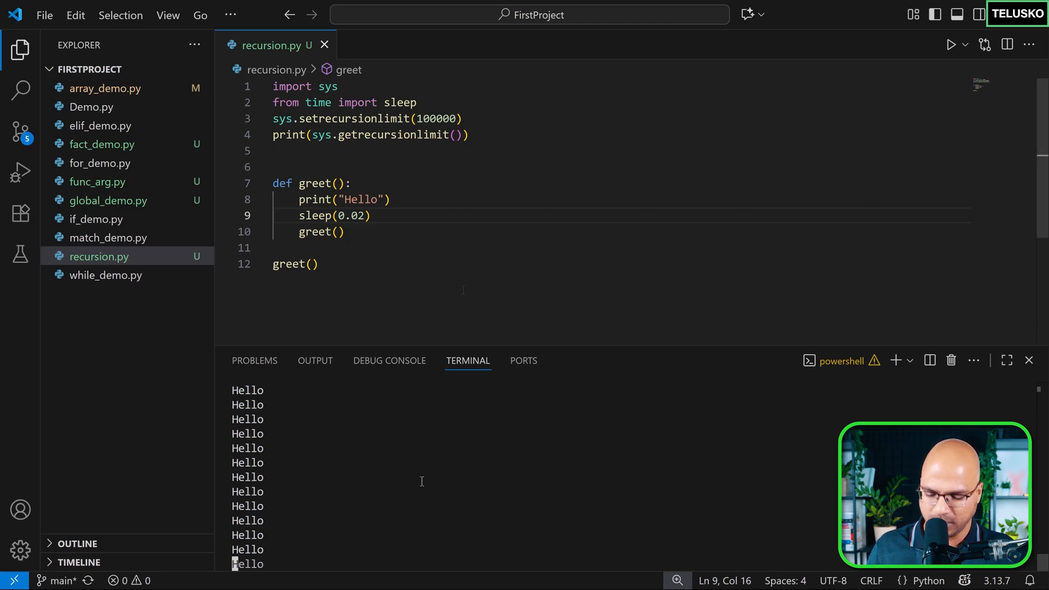
key(Ctrl+C)
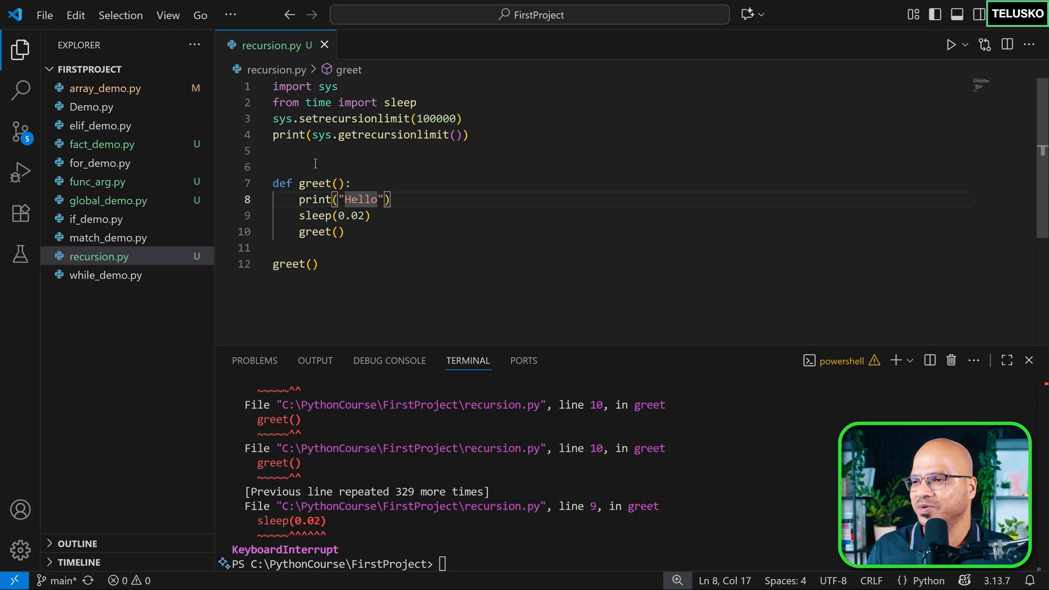
Step: Print count beside Hello, run the script showing 'Hello 1', and begin a count increment
text(count = 1)
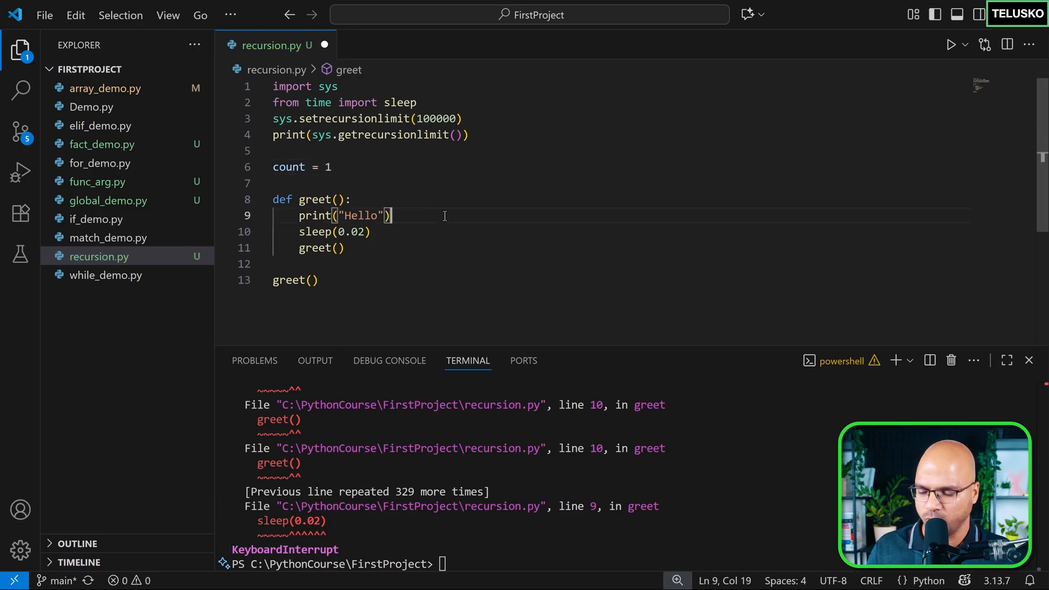
text(" ")
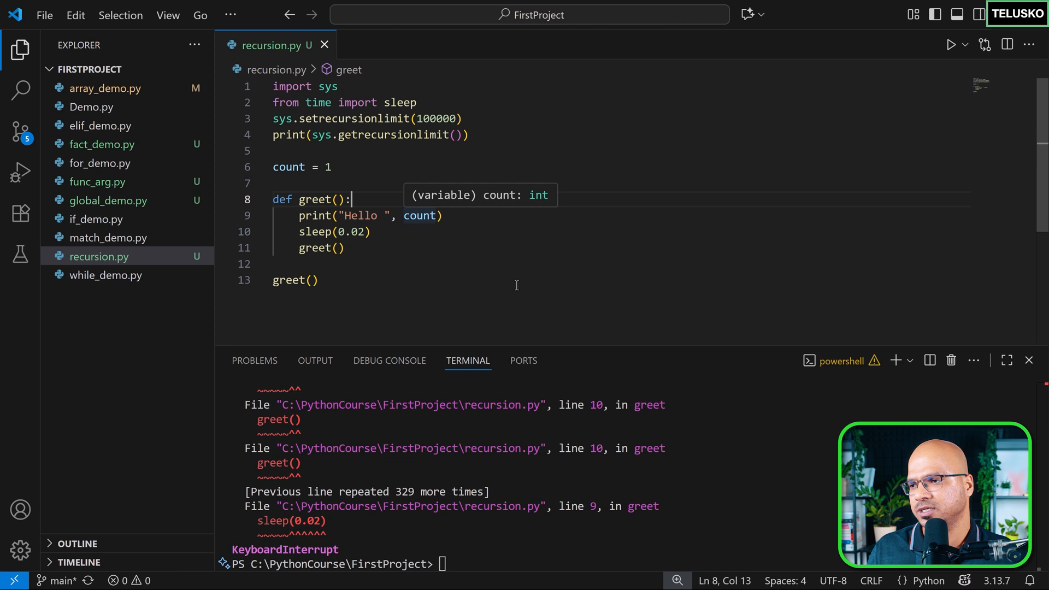
text(python recursion.py)
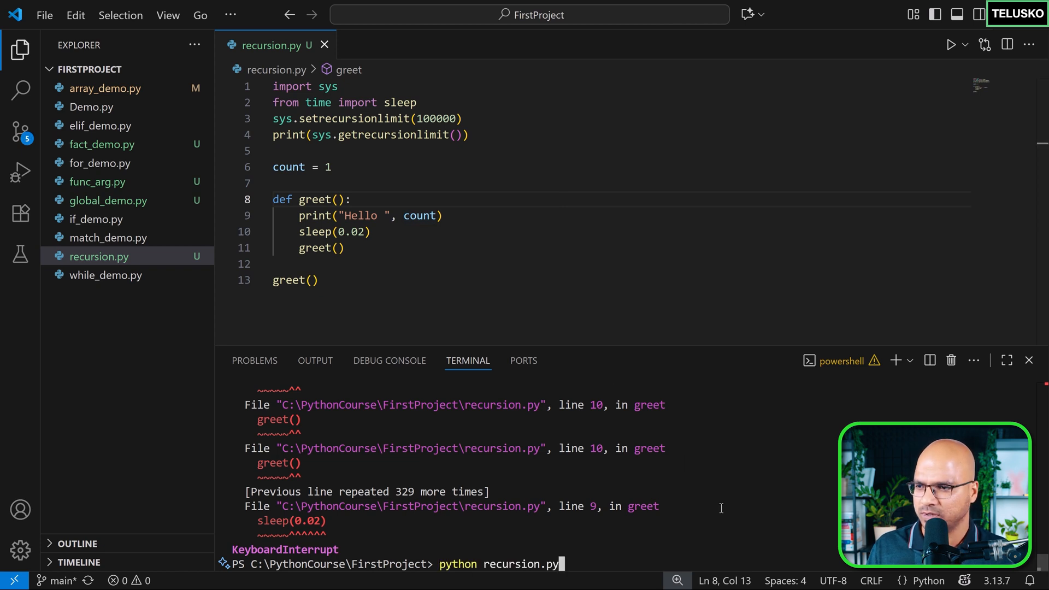
key(Enter)
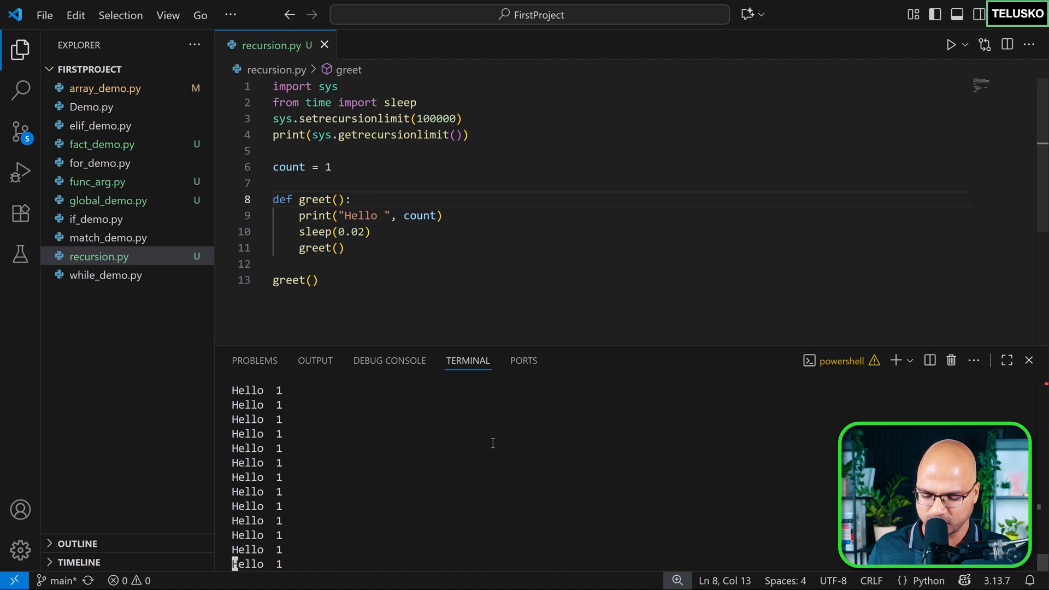
text(count = count)
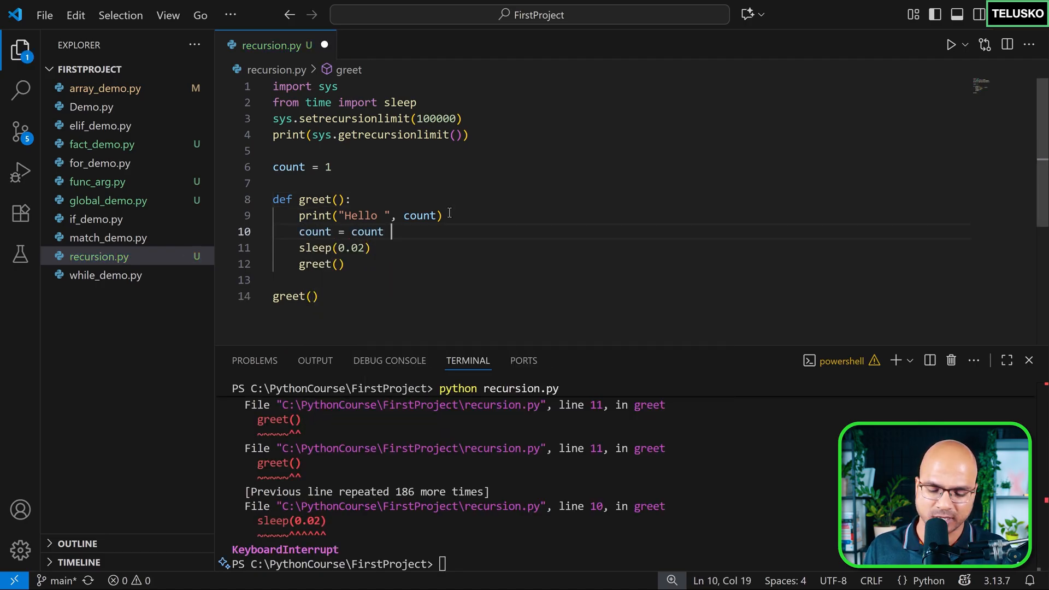
Step: Add 'count = count + 1' inside greet, run recursion.py, and start typing a global declaration
text(+ 1)
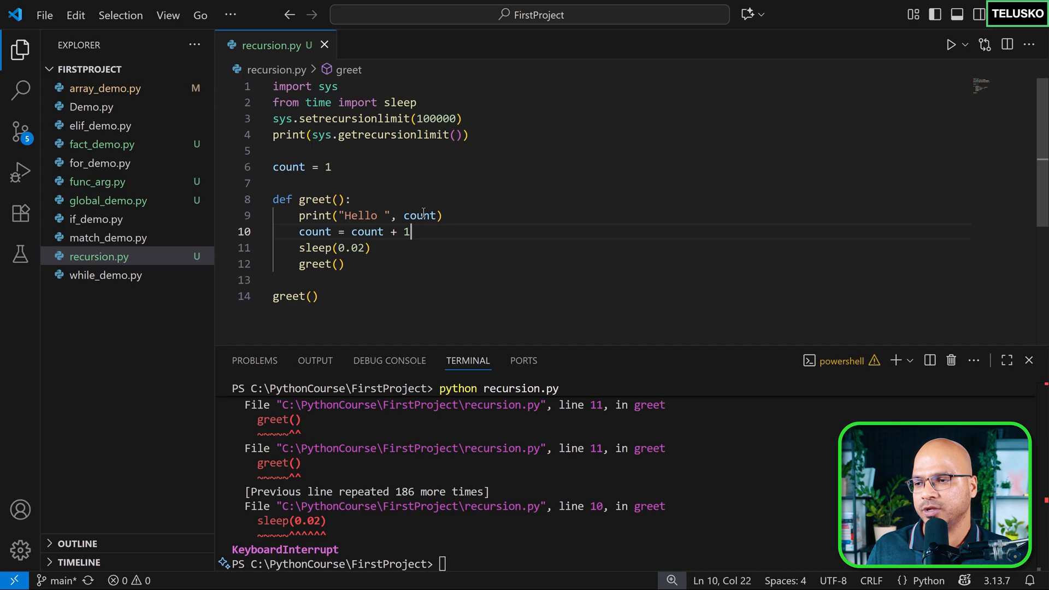
text(cl)
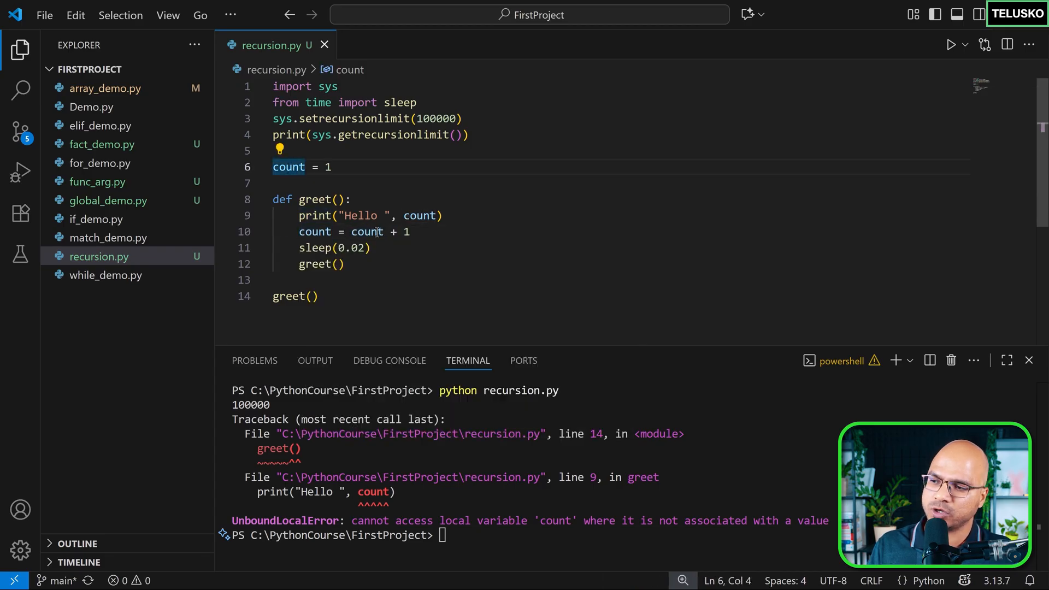
text(global)
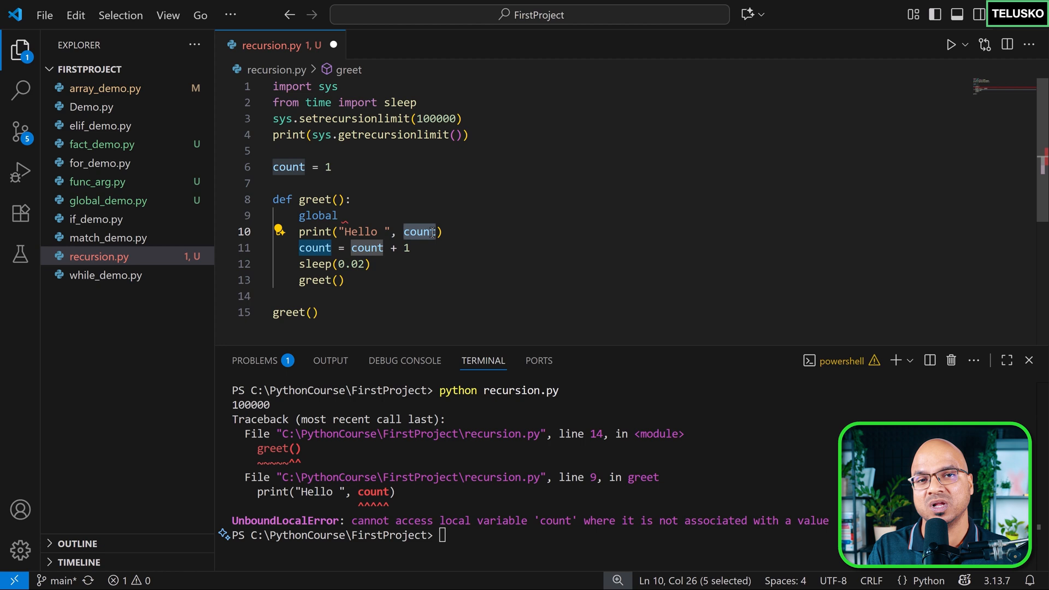
Step: Finish 'global count' in greet and rerun, printing numbered Hello lines past 909
text(count)
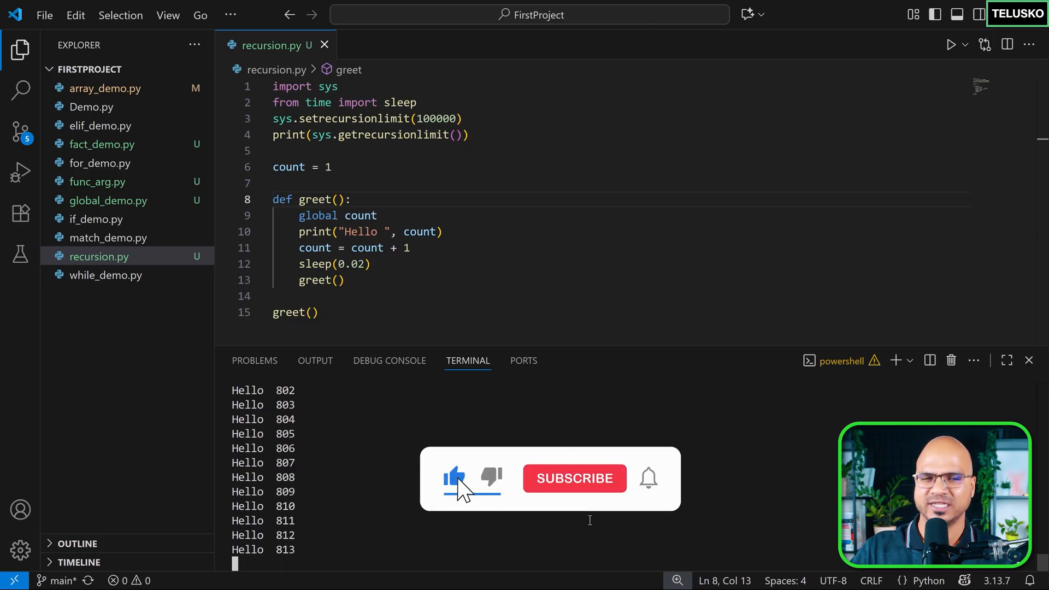
click(575, 478)
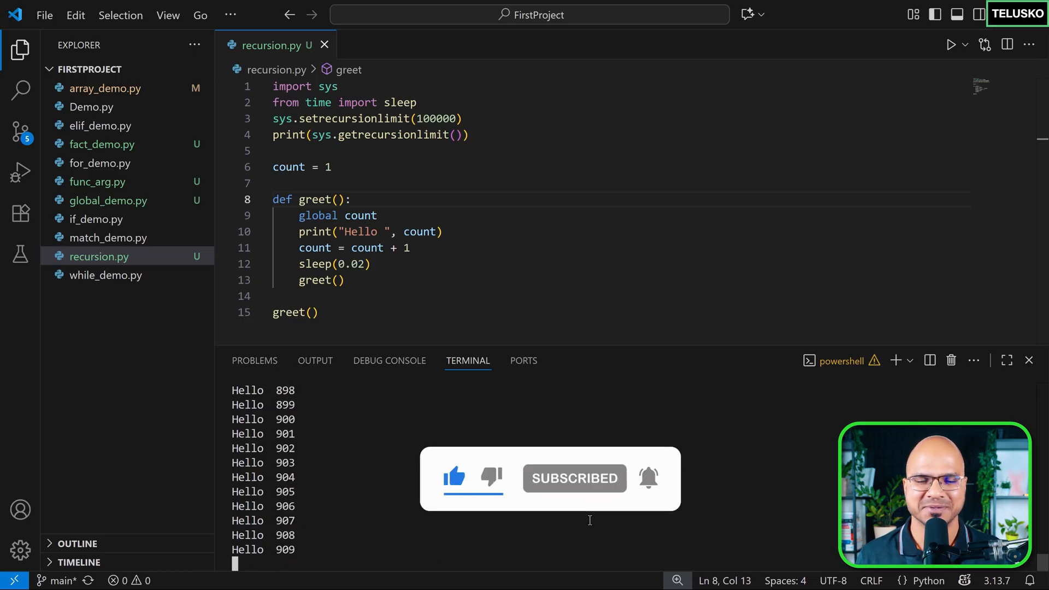